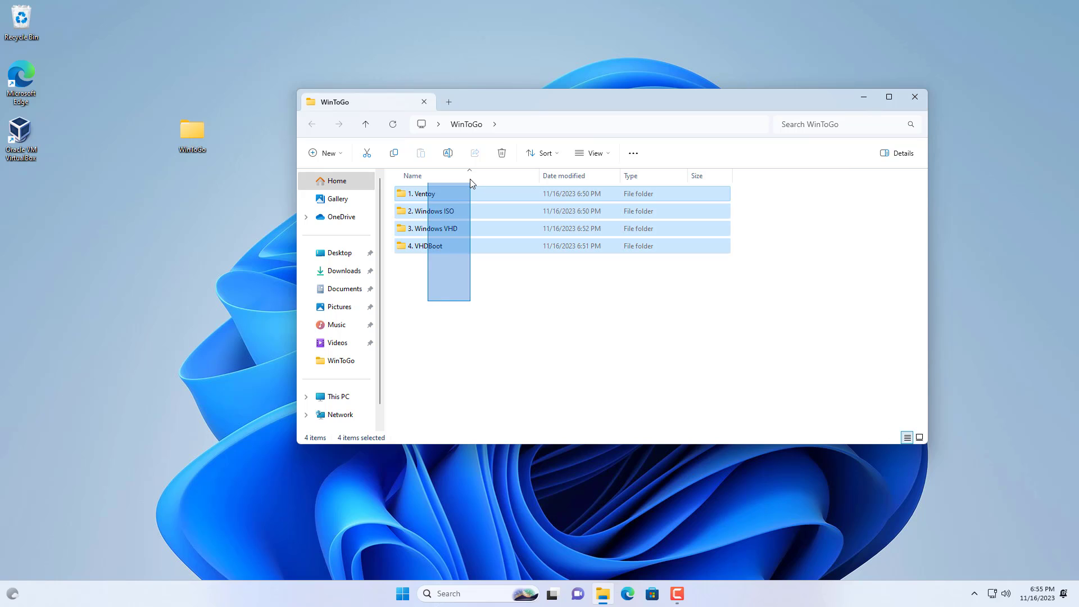
Open the 1. Ventoy folder inside WinToGo to show the Ventoy tool files.
click(434, 228)
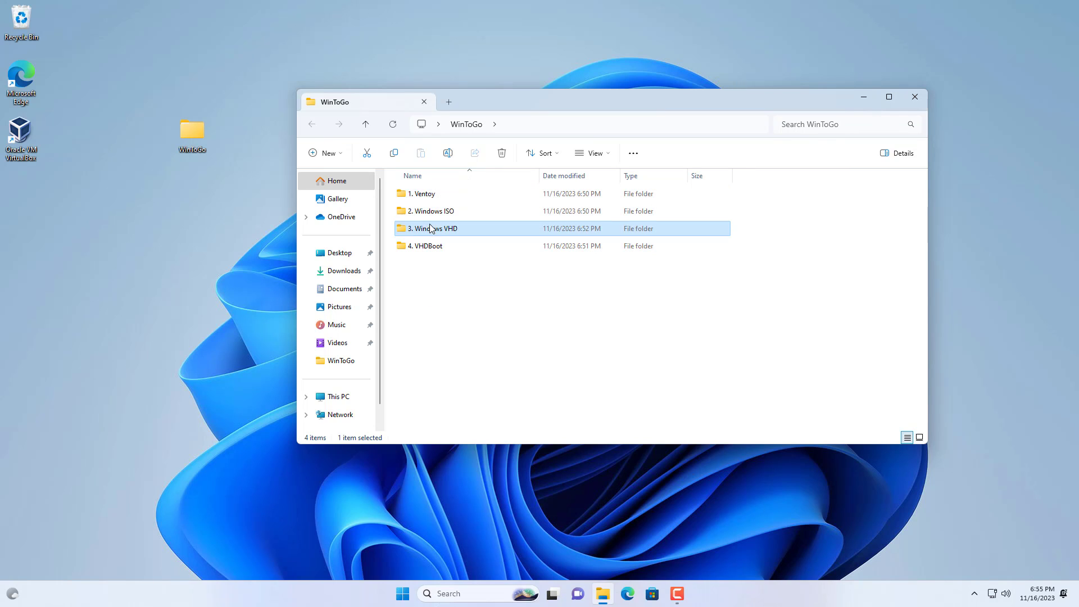
click(424, 194)
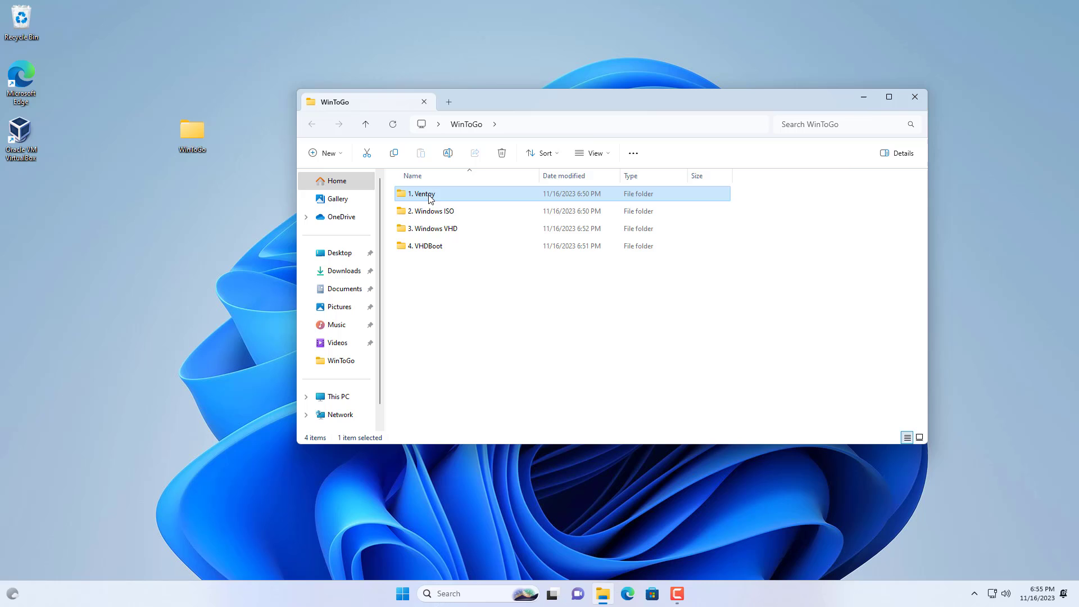
double_click(422, 193)
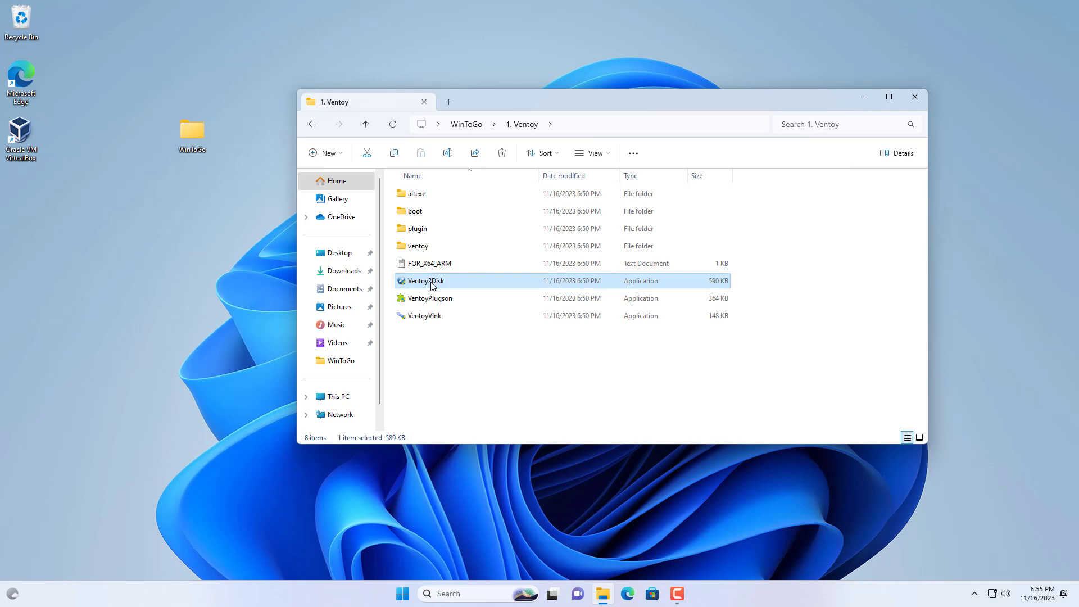
Launch Ventoy2Disk and choose GPT as the partition style.
double_click(425, 281)
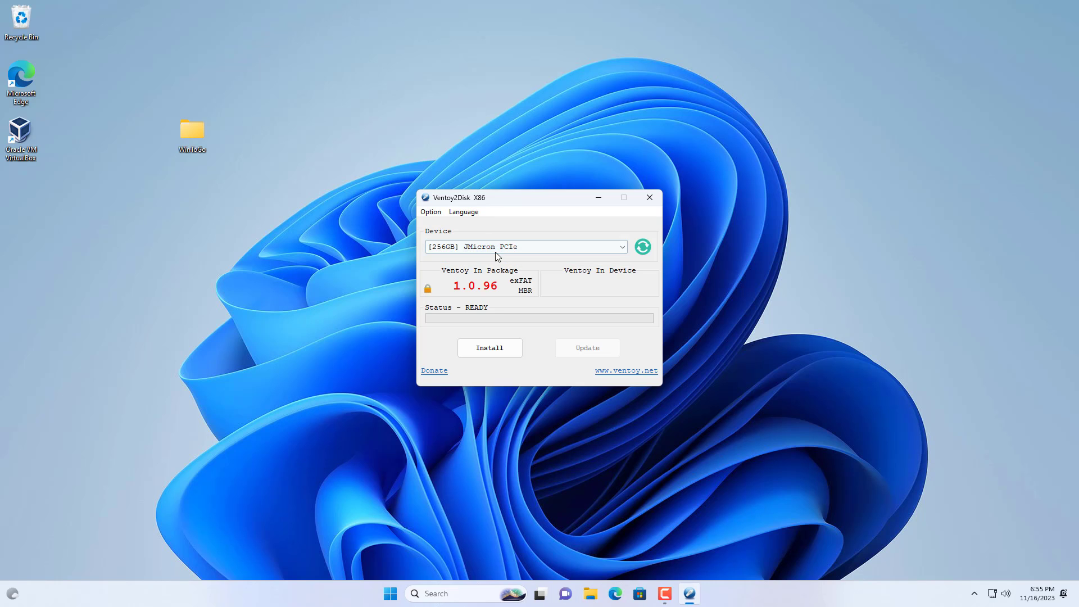
click(431, 213)
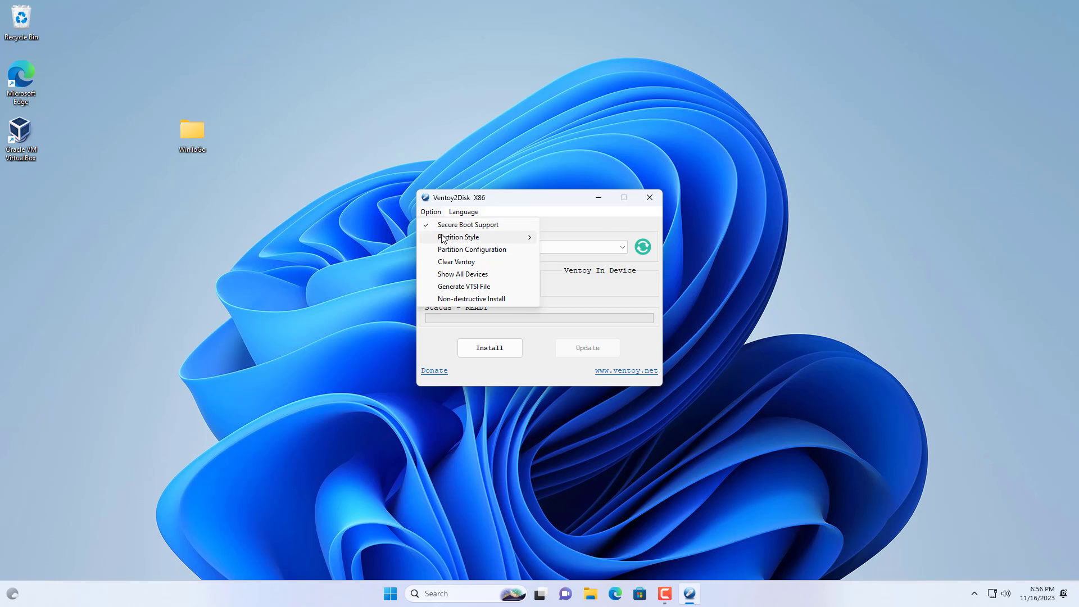
click(459, 237)
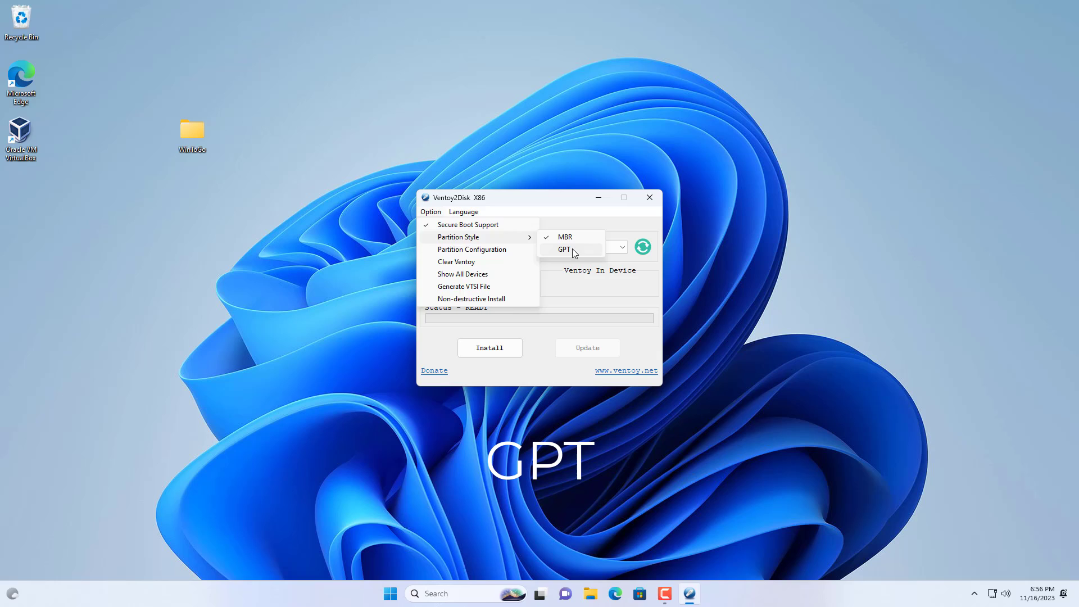
click(565, 250)
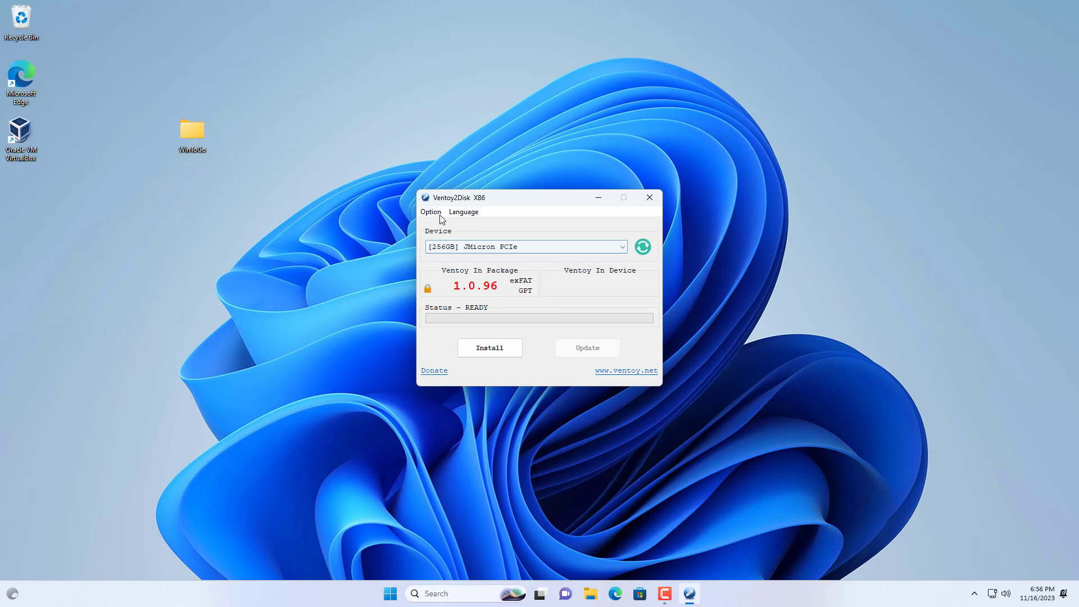
Set the partition configuration to NTFS and install Ventoy onto the 256GB drive.
click(429, 212)
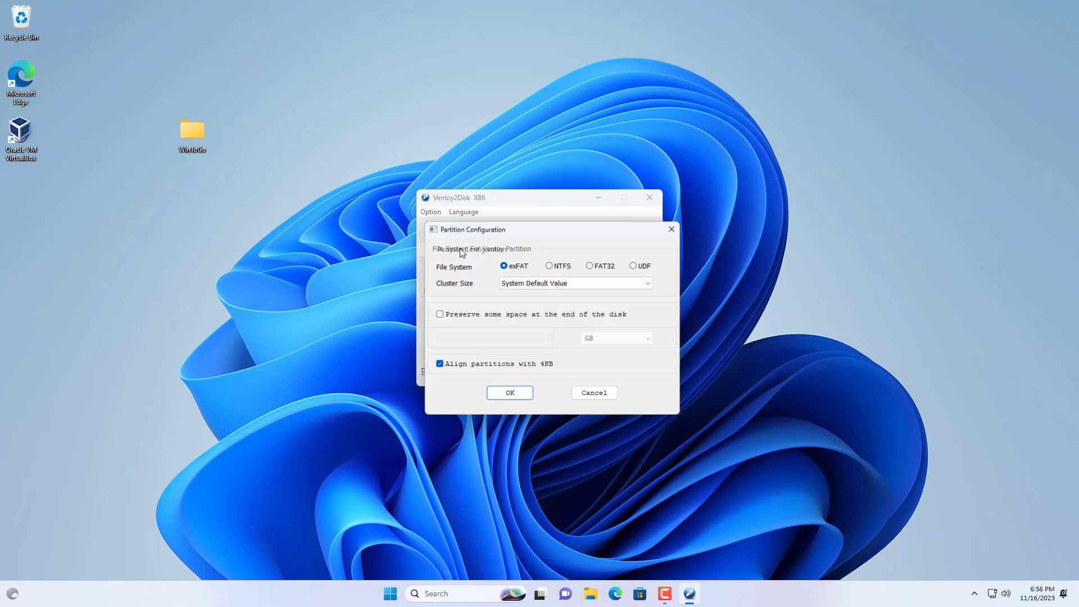
click(549, 264)
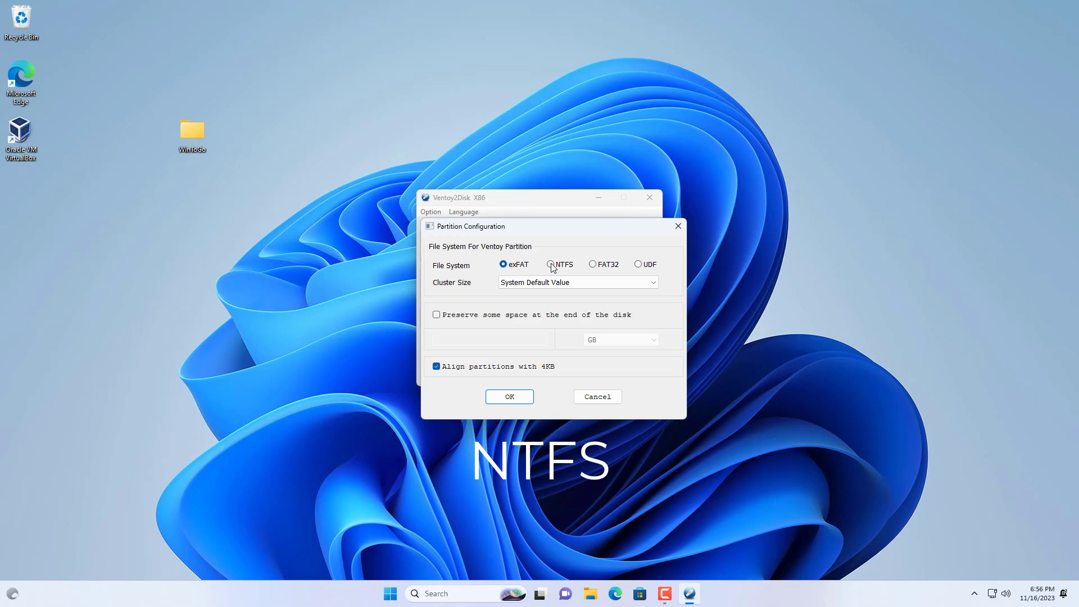
click(550, 263)
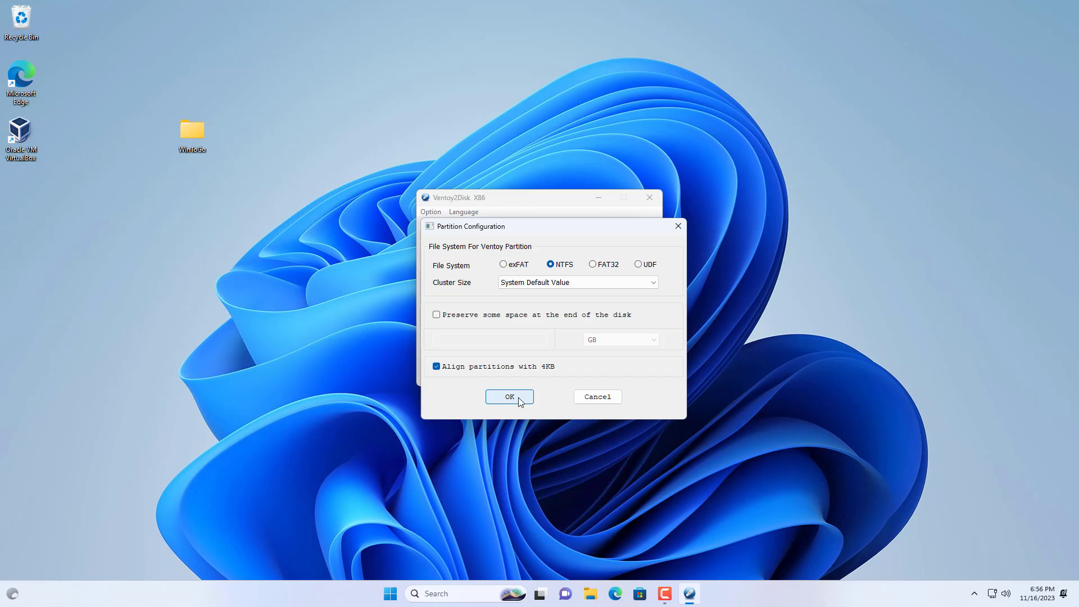
click(509, 396)
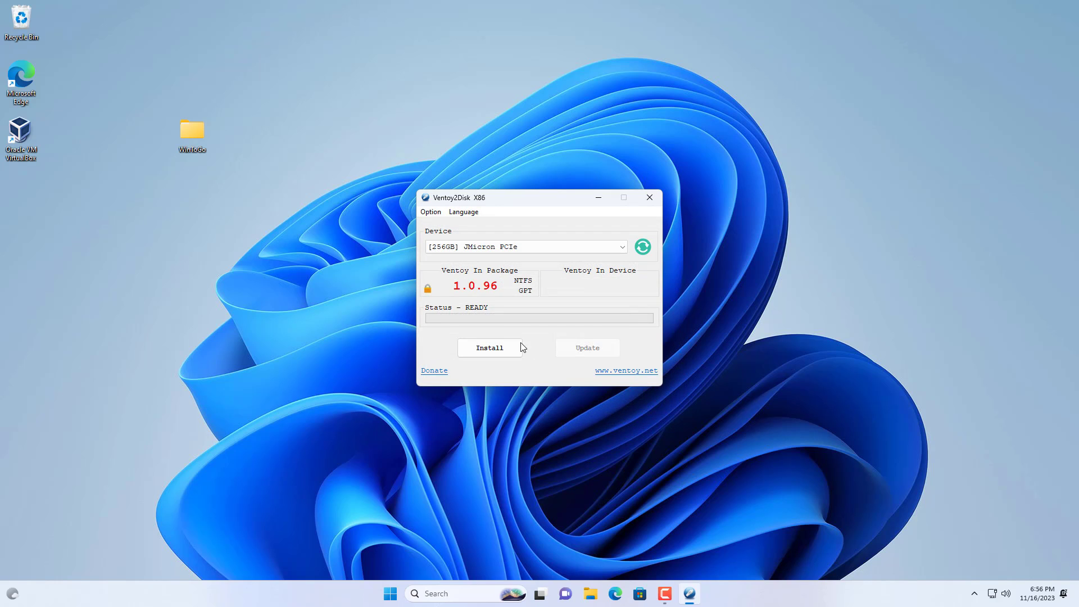
click(489, 347)
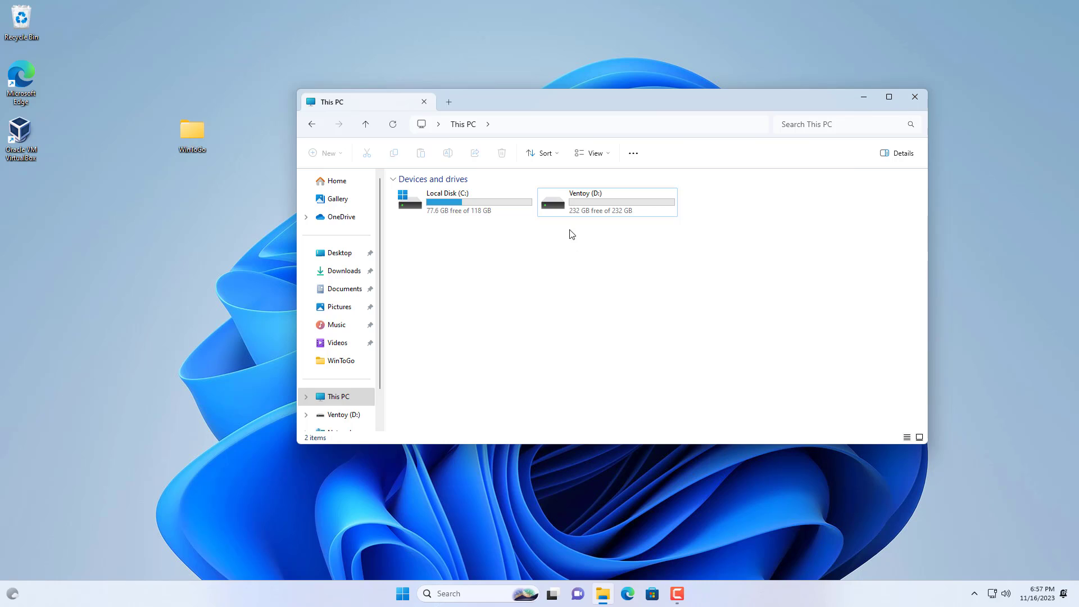
Close the File Explorer window listing the Ventoy (D:) drive.
click(915, 97)
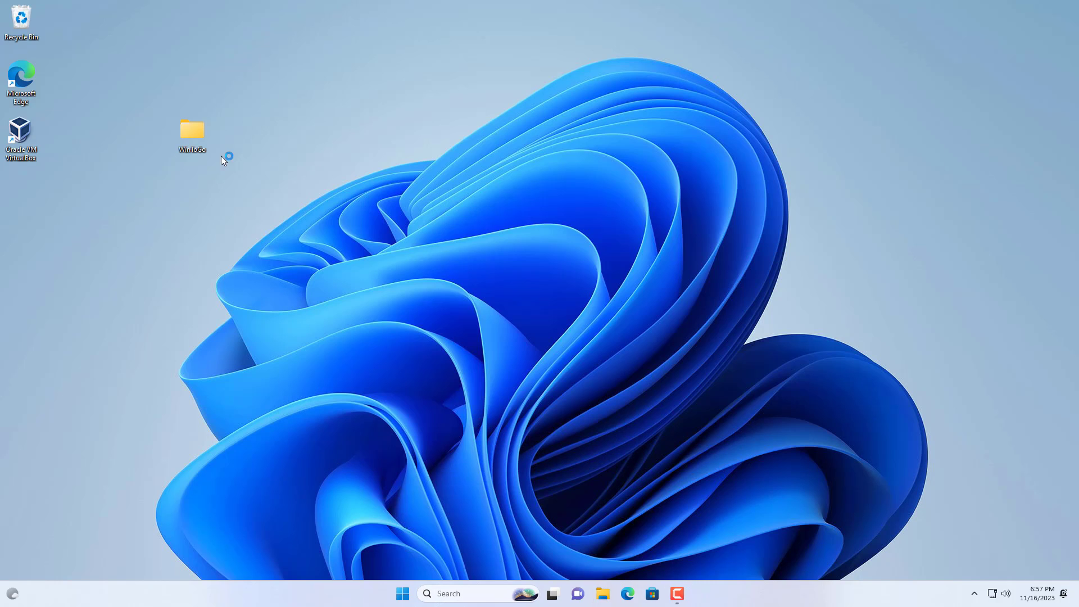
double_click(193, 131)
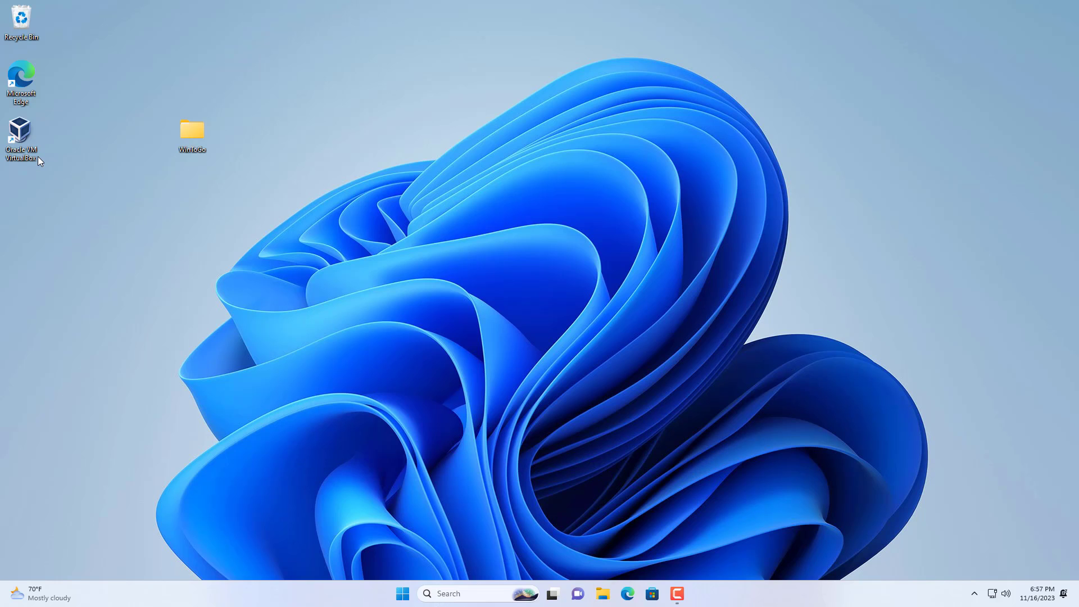
Start a new VirtualBox machine in Expert Mode named WinToGo.
double_click(20, 133)
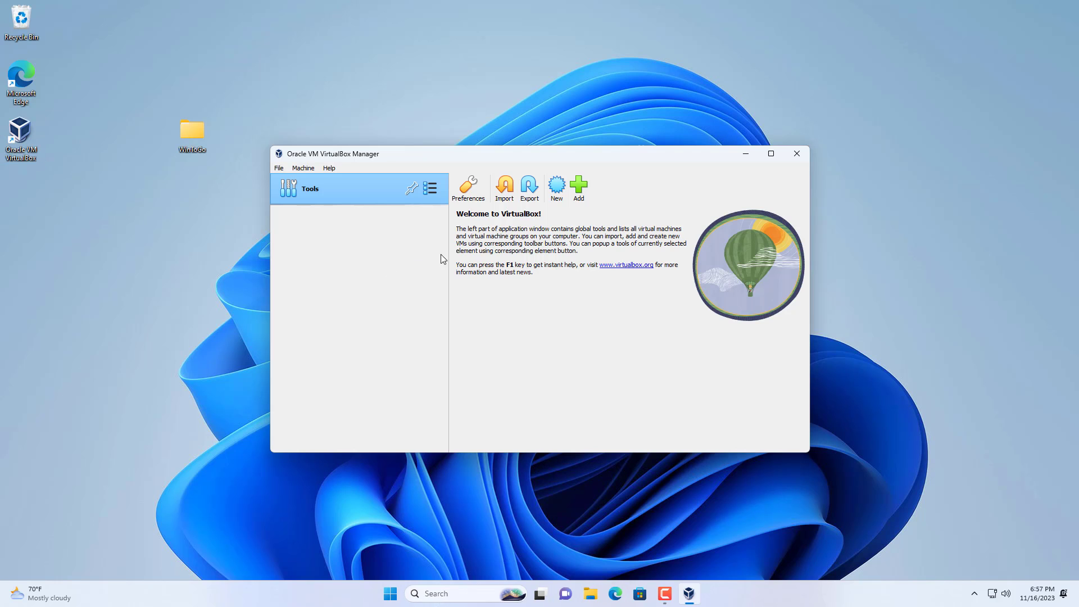
click(556, 188)
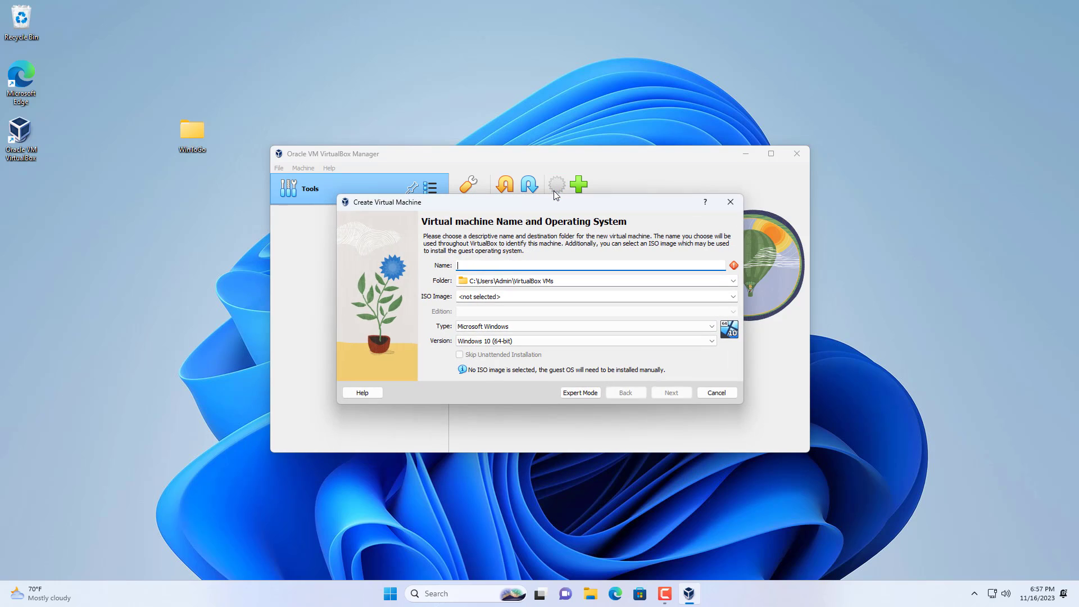
mouse_move(563, 387)
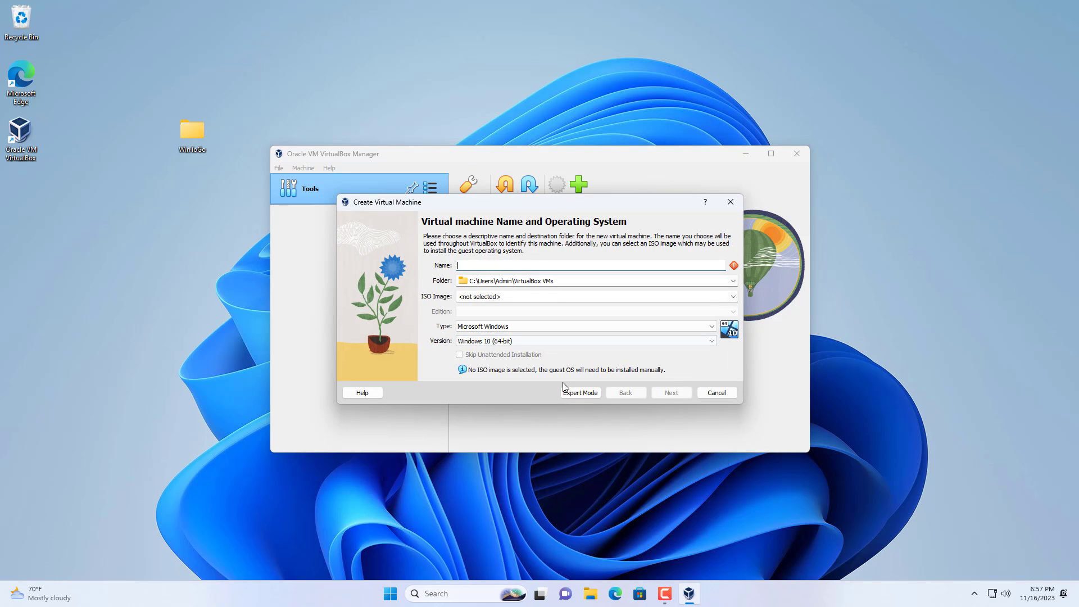
click(578, 393)
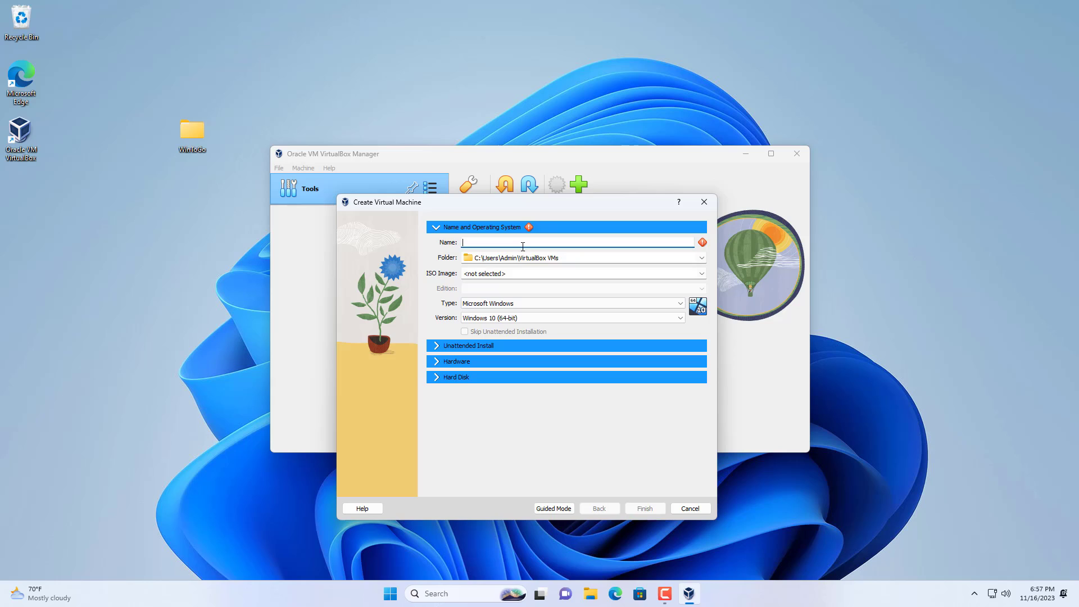
text(WinToGo)
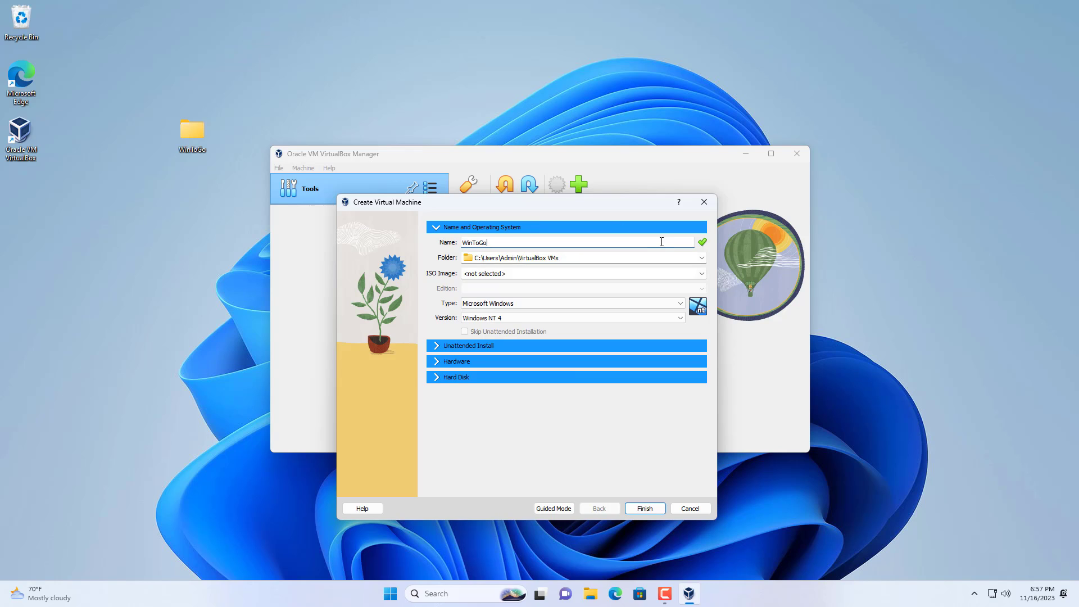
Browse for another machine folder and enter the WinToGo desktop folder.
click(700, 258)
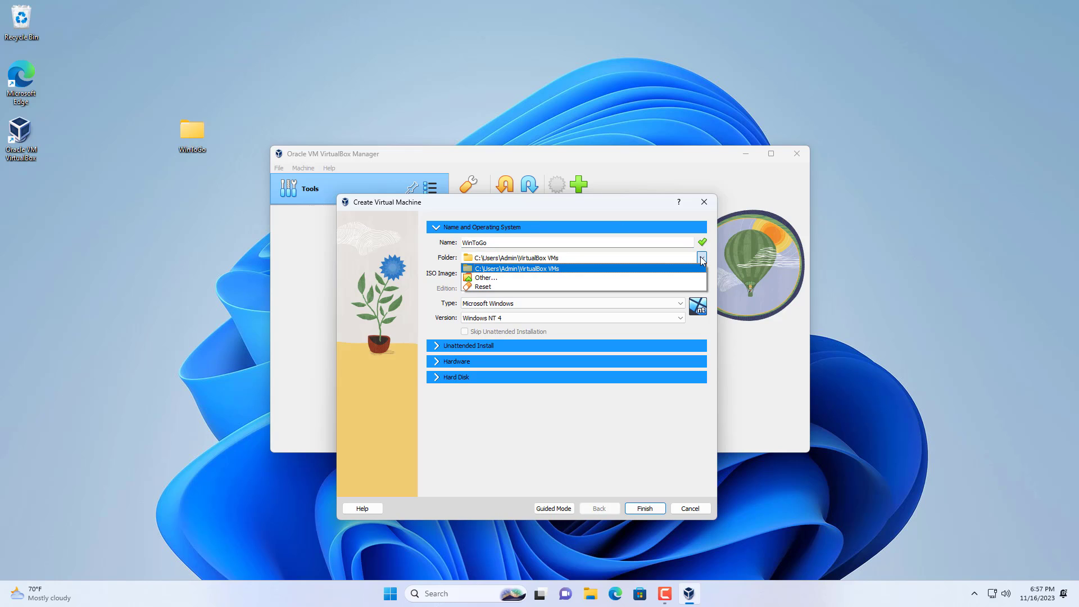
click(486, 278)
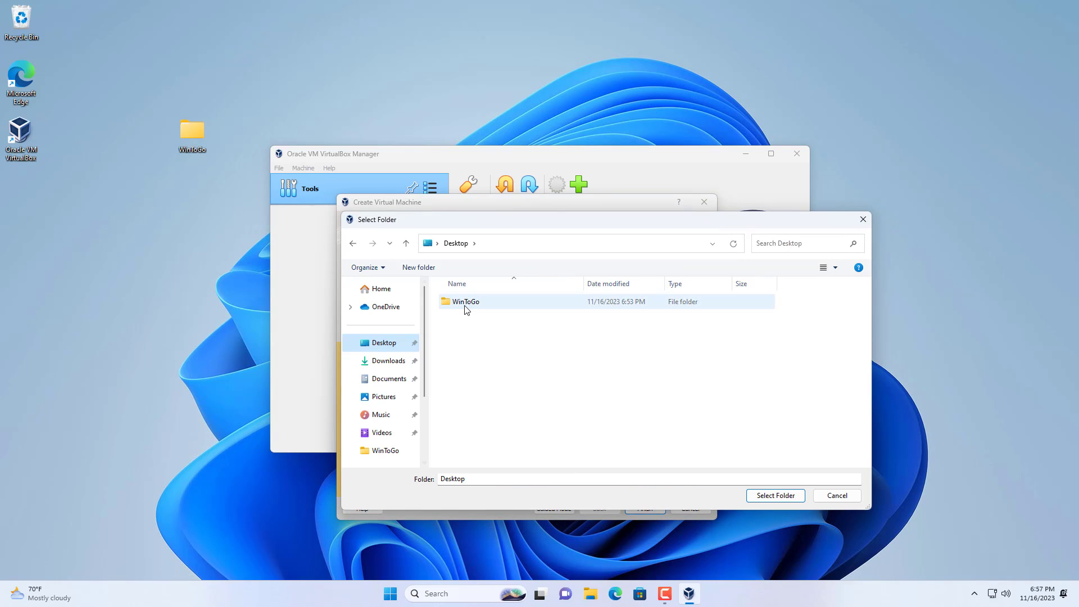
double_click(465, 302)
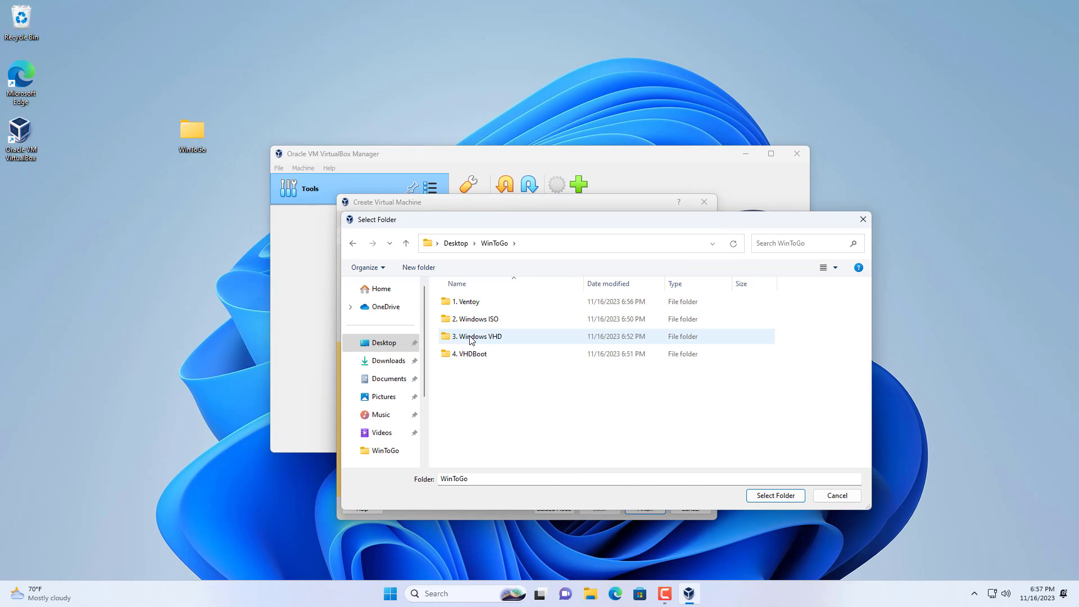
Use the 3. Windows VHD folder and select the Win11_22H2_English_x64v2 ISO from 2. Windows ISO.
click(774, 496)
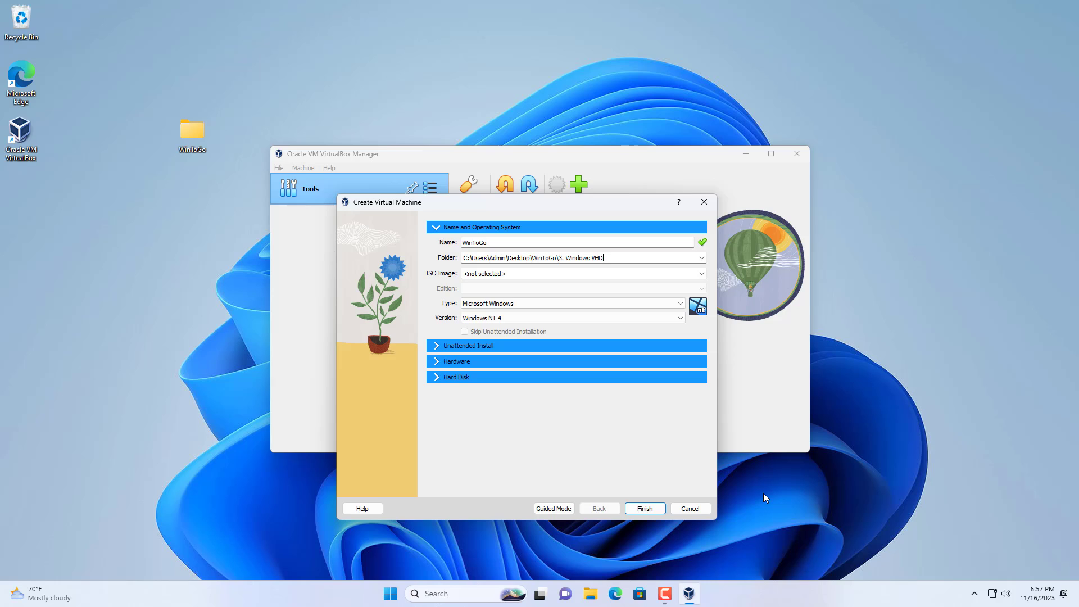
mouse_move(624, 275)
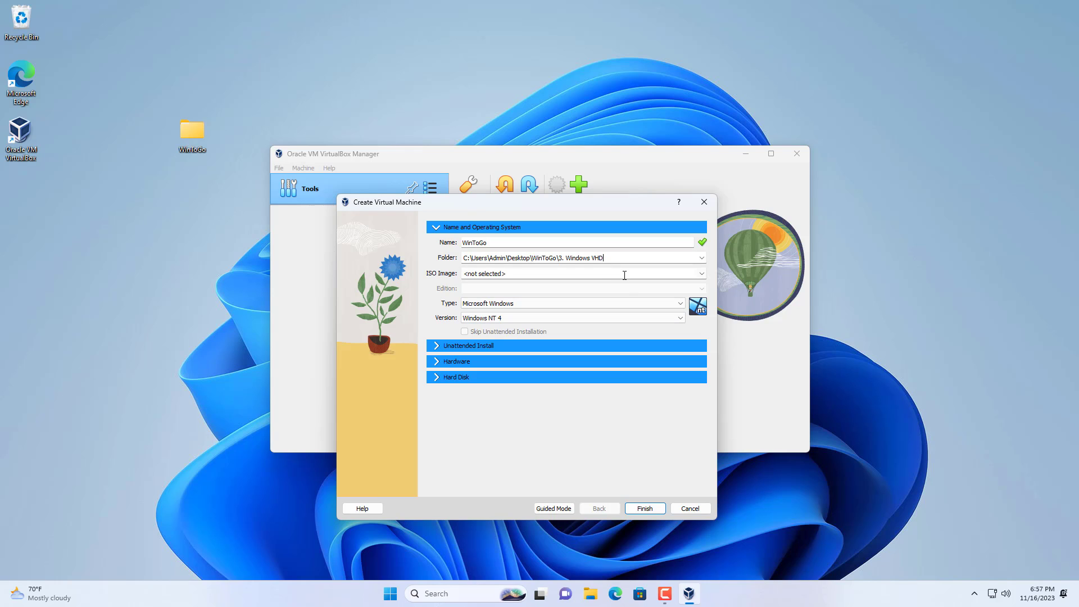
click(701, 273)
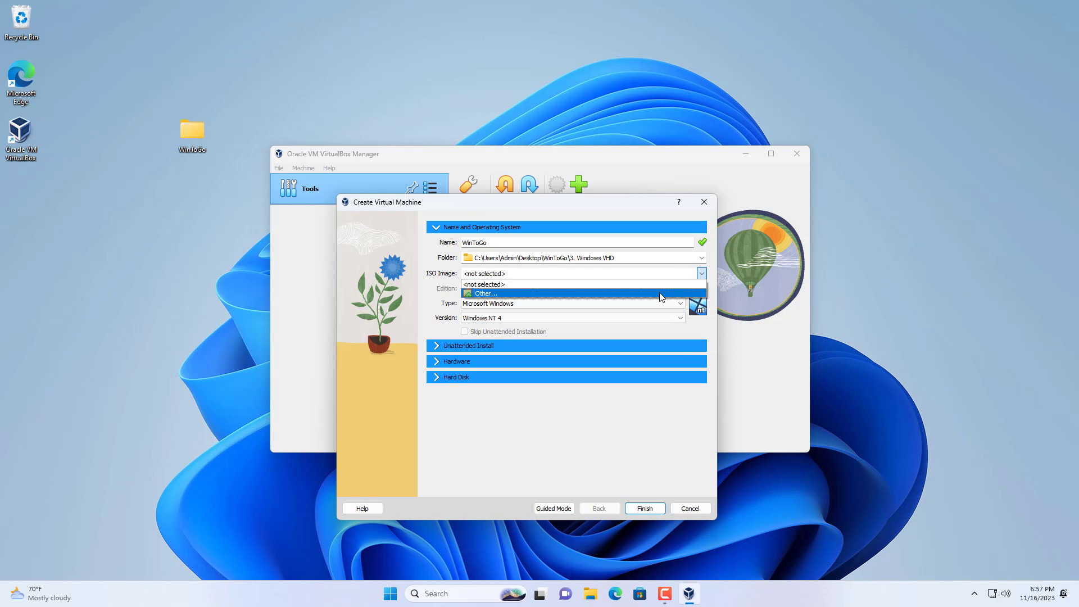
click(483, 293)
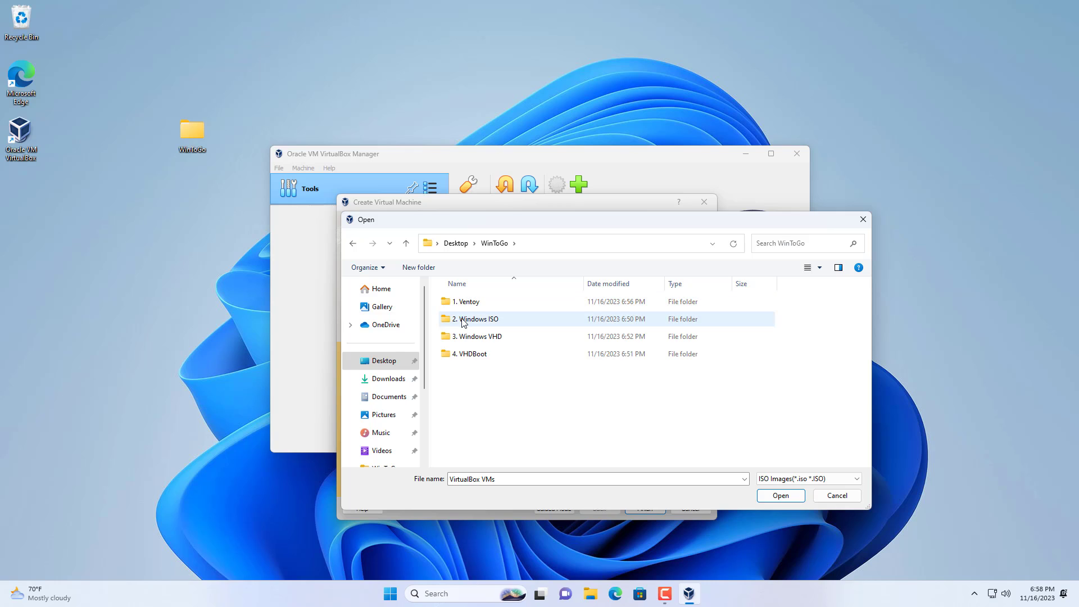
double_click(477, 318)
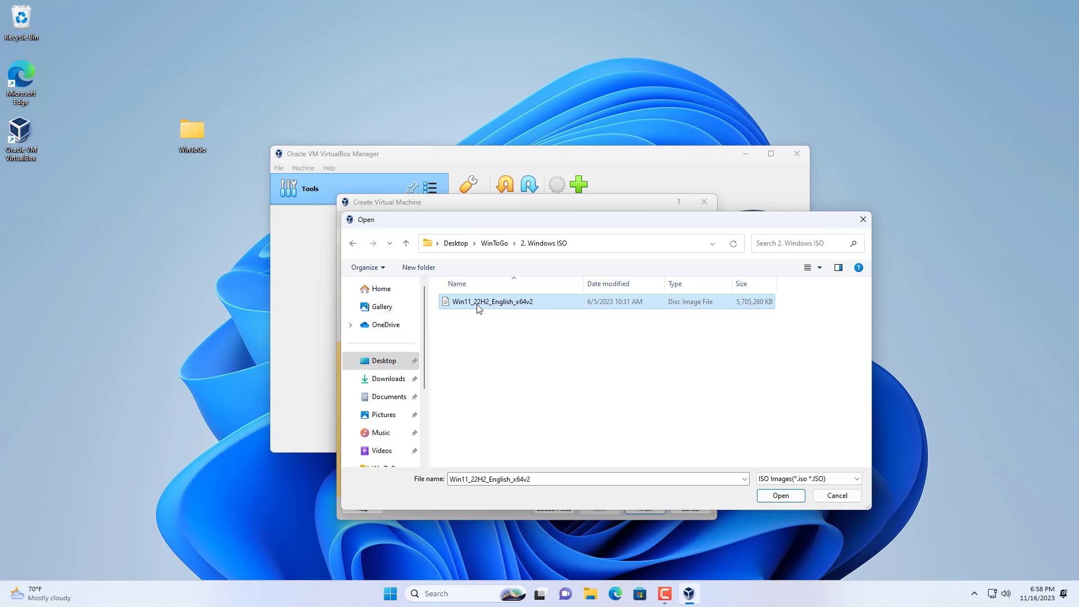
click(780, 495)
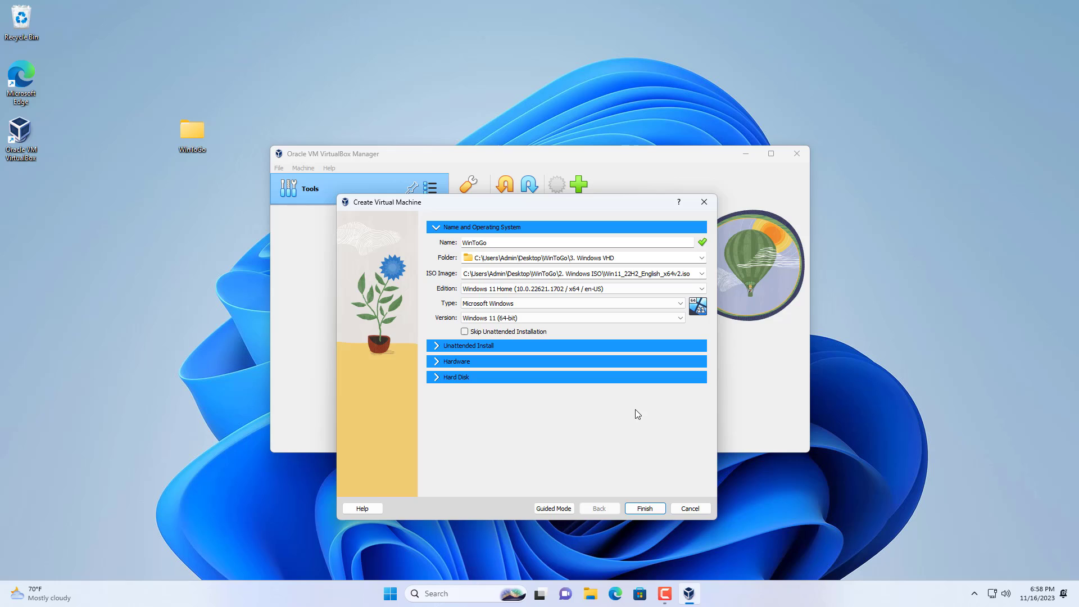
Choose Windows 11 Pro as the edition to install.
click(700, 289)
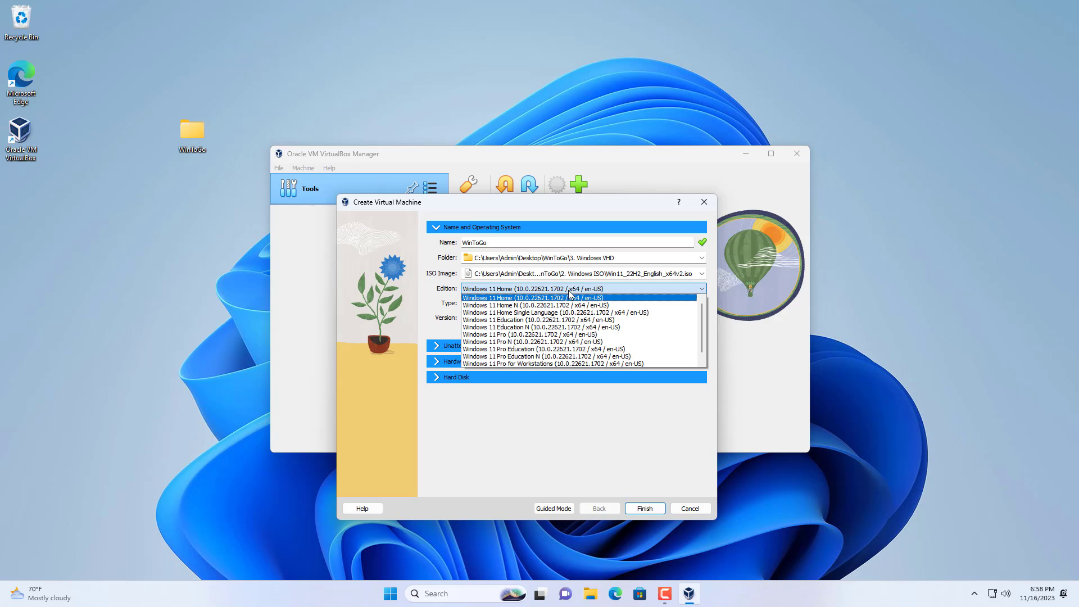
click(522, 335)
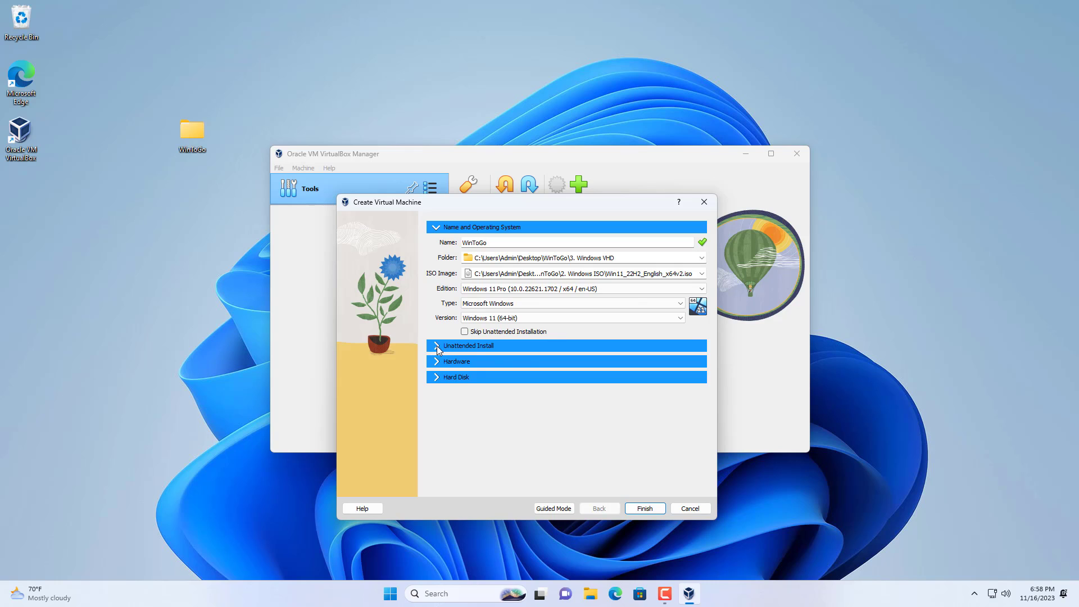
Set the unattended-install username to netvn and expand the Hardware and Hard Disk sections.
click(436, 346)
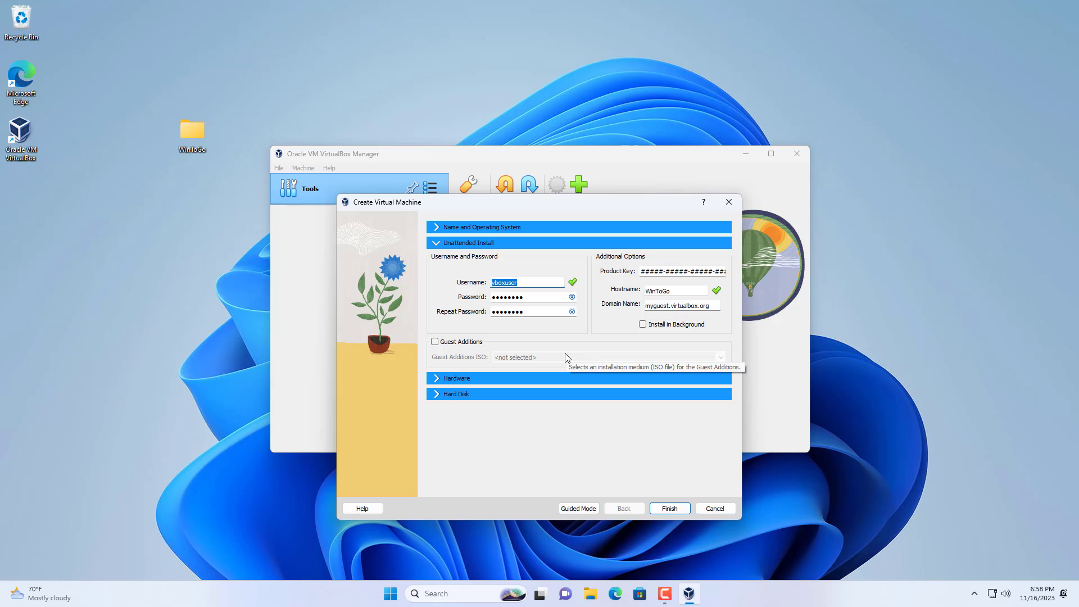
text(netvn)
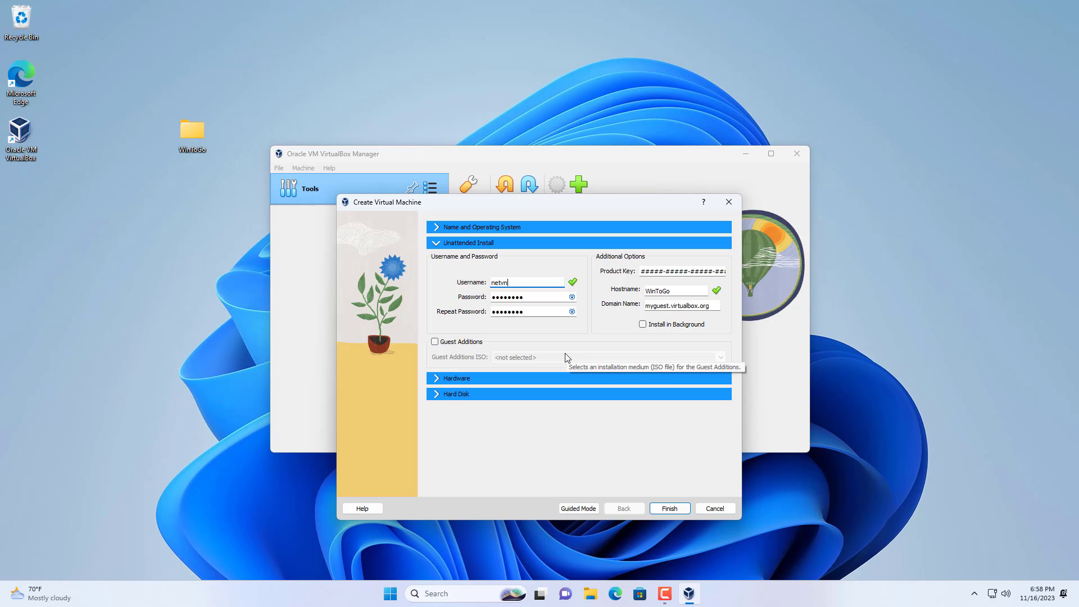
click(456, 377)
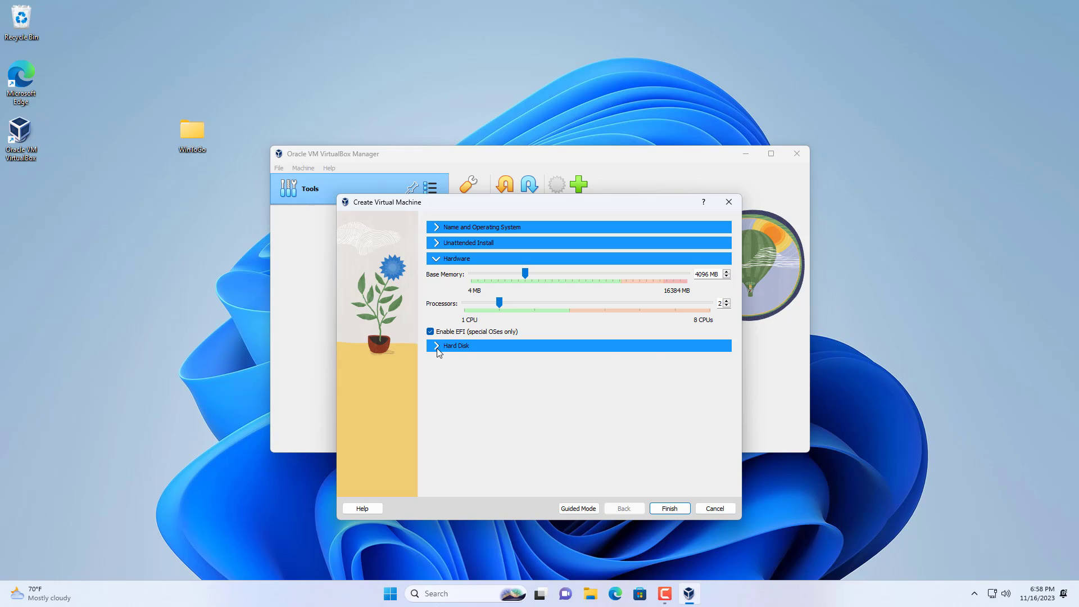
click(457, 345)
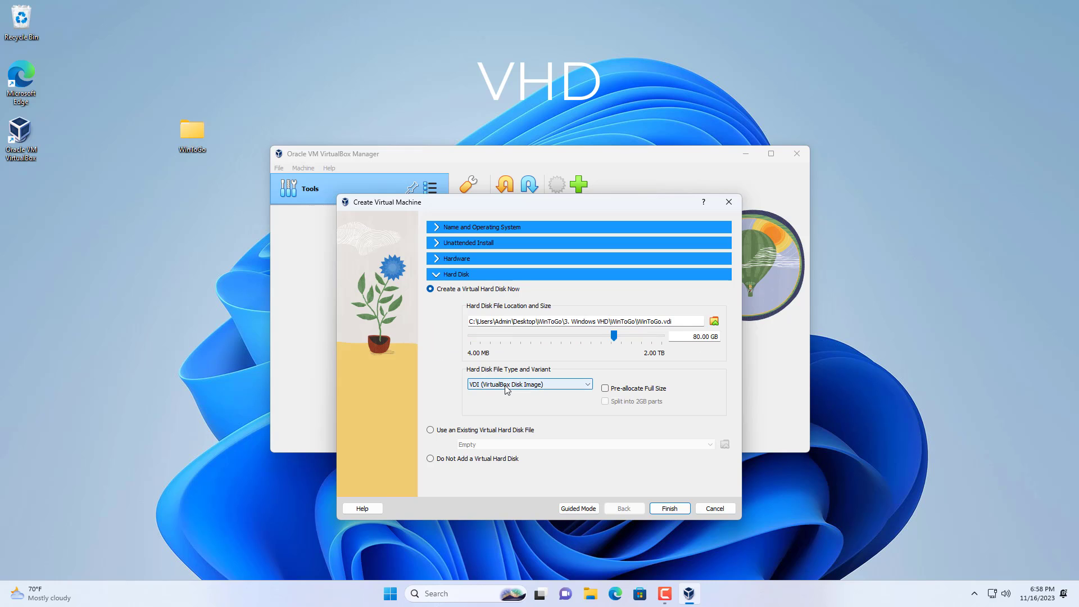
Switch the disk file type to VHD and finish creating the WinToGo machine.
click(527, 385)
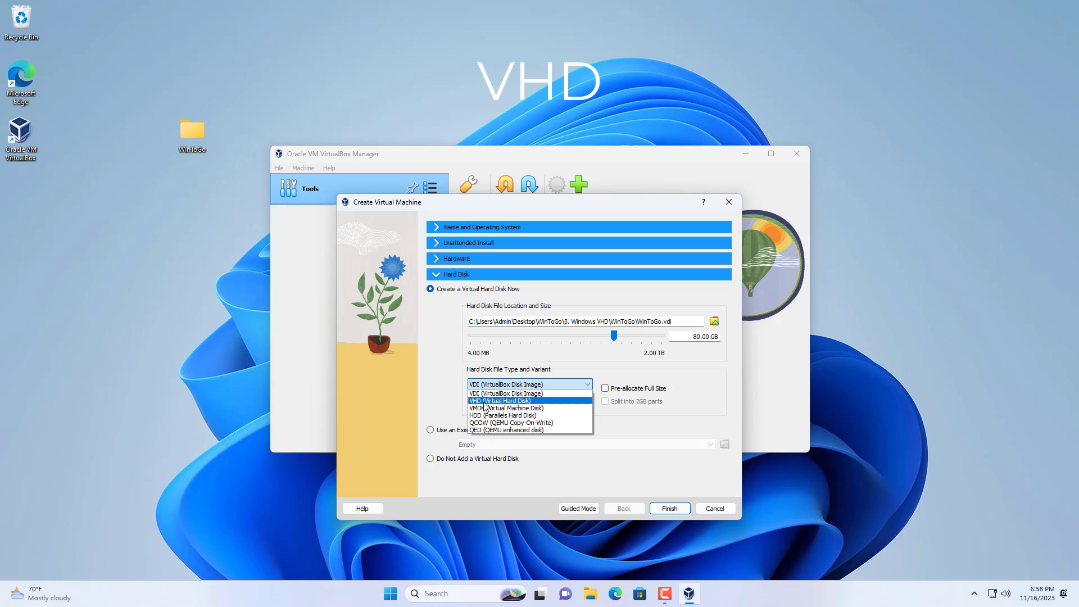
click(498, 400)
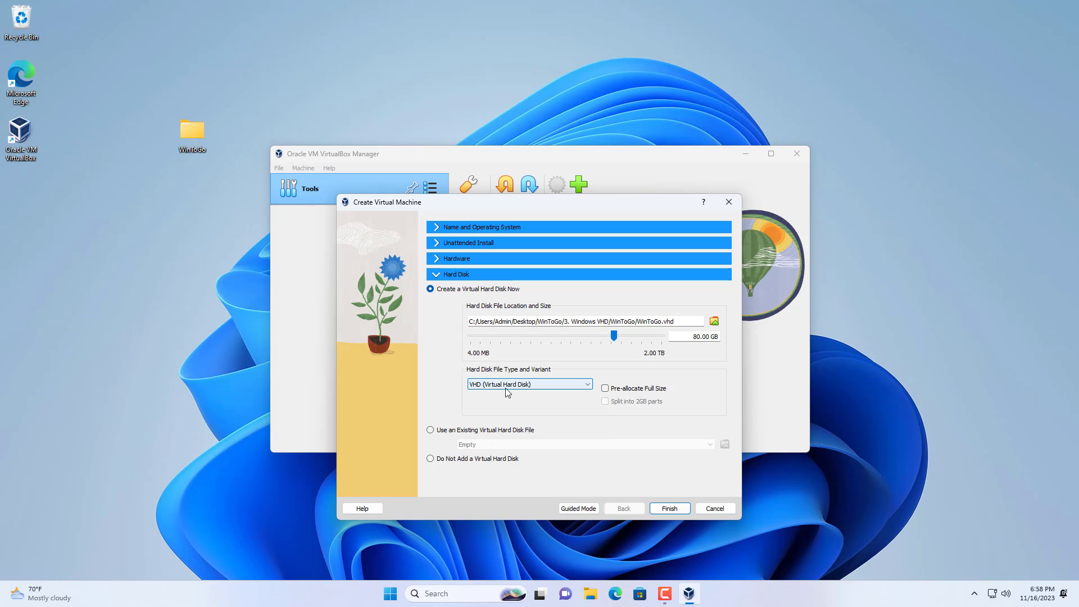
mouse_move(667, 508)
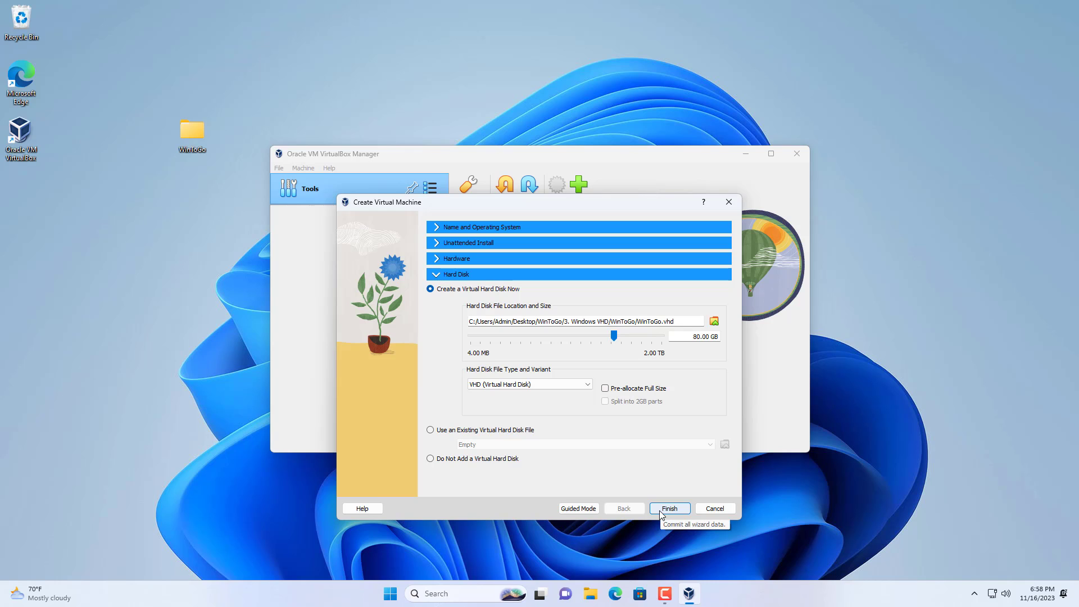
click(667, 508)
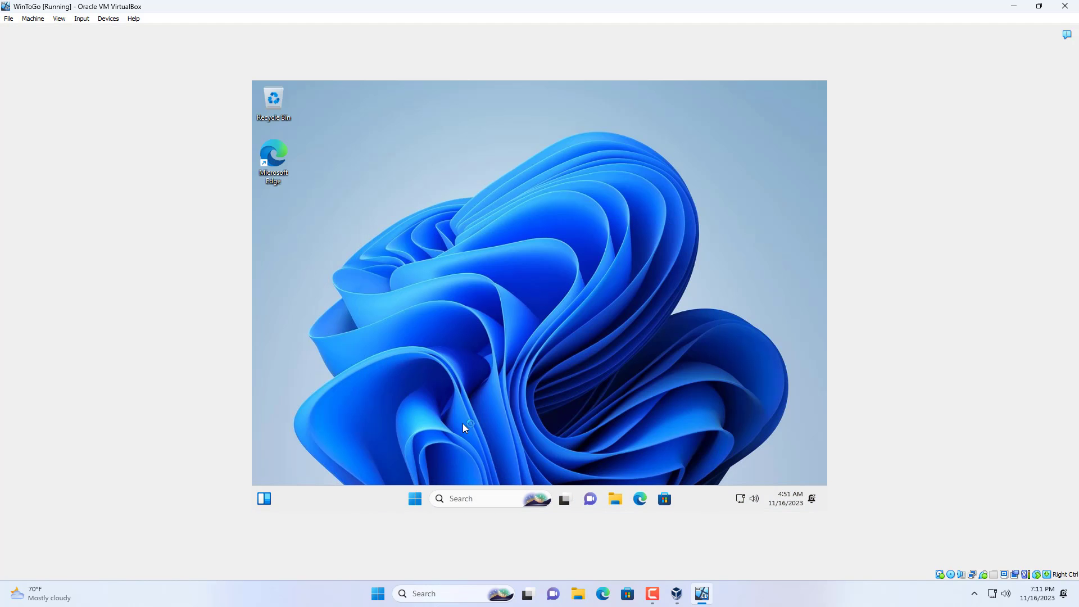
After Windows 11 installs in the VM, shut the guest down from its power menu.
click(678, 460)
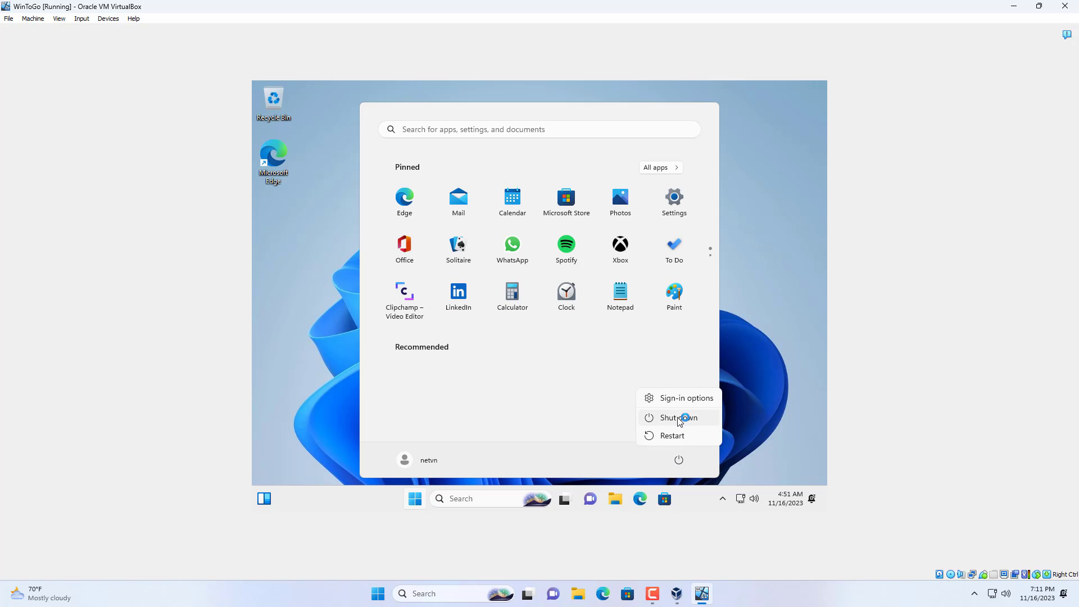
click(672, 418)
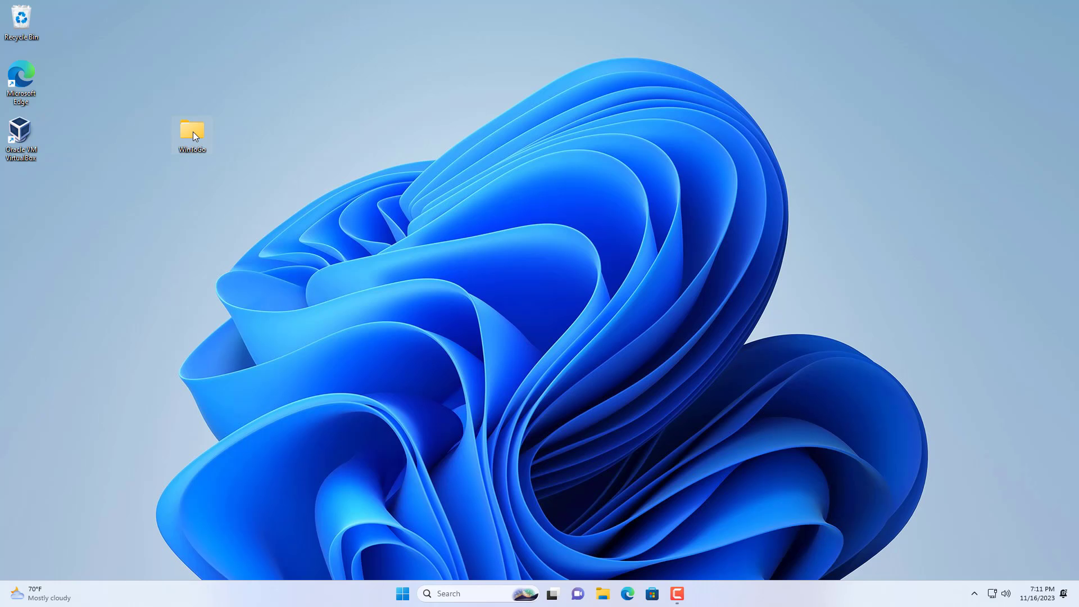
Copy WinToGo.vhd from the VM folder onto the Ventoy (D:) drive.
double_click(192, 130)
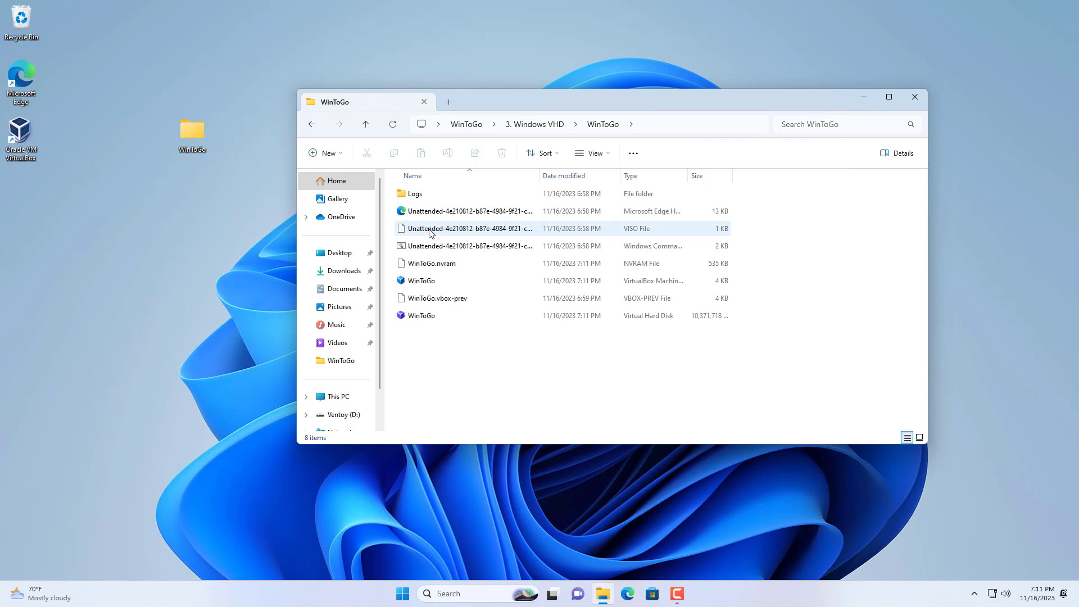
click(421, 280)
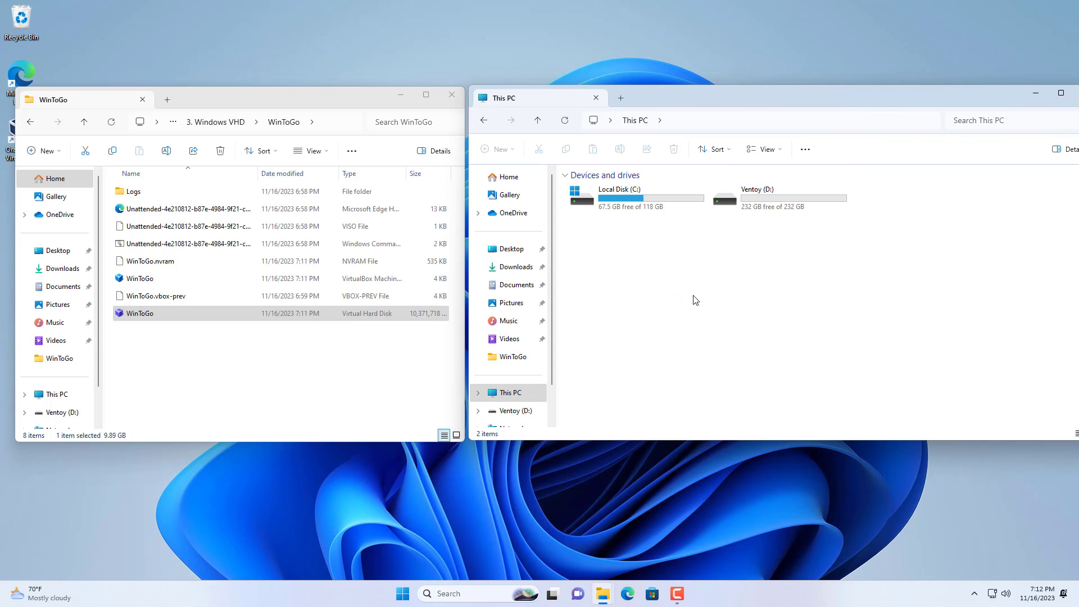
click(133, 343)
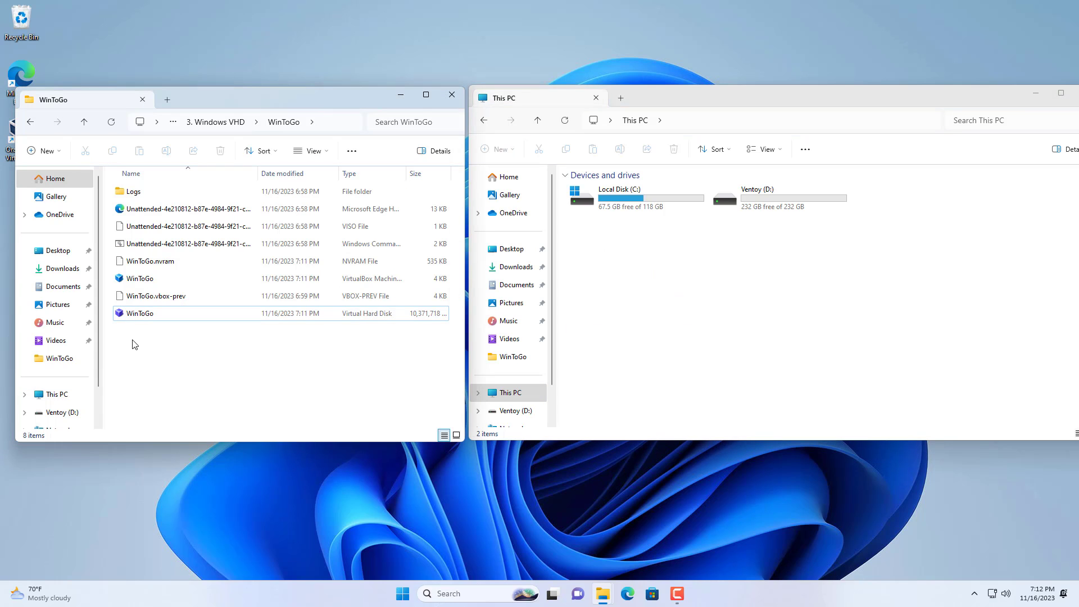
right_click(140, 314)
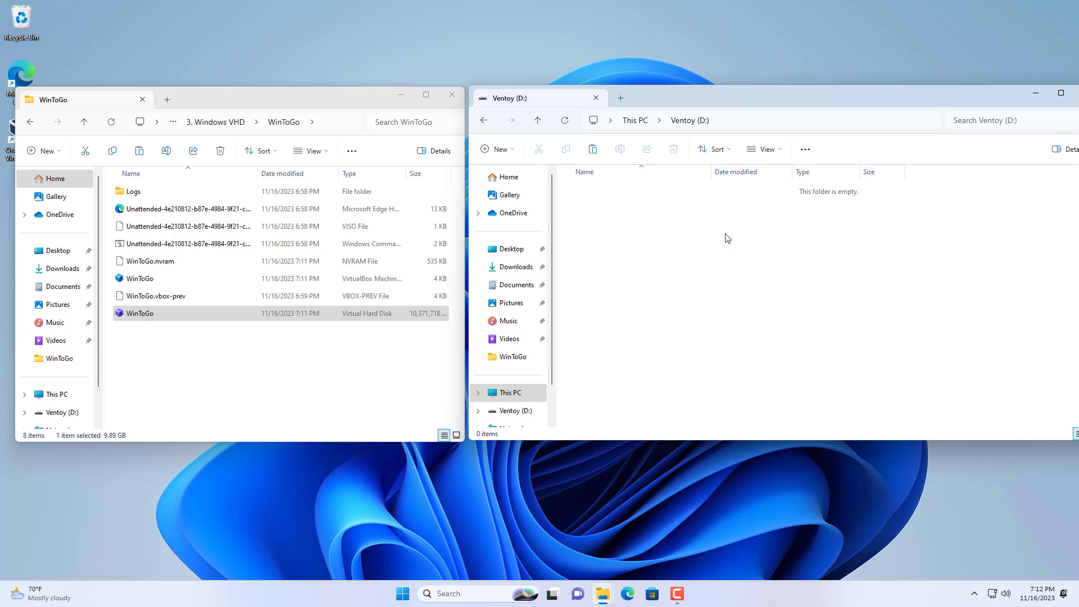
mouse_move(894, 270)
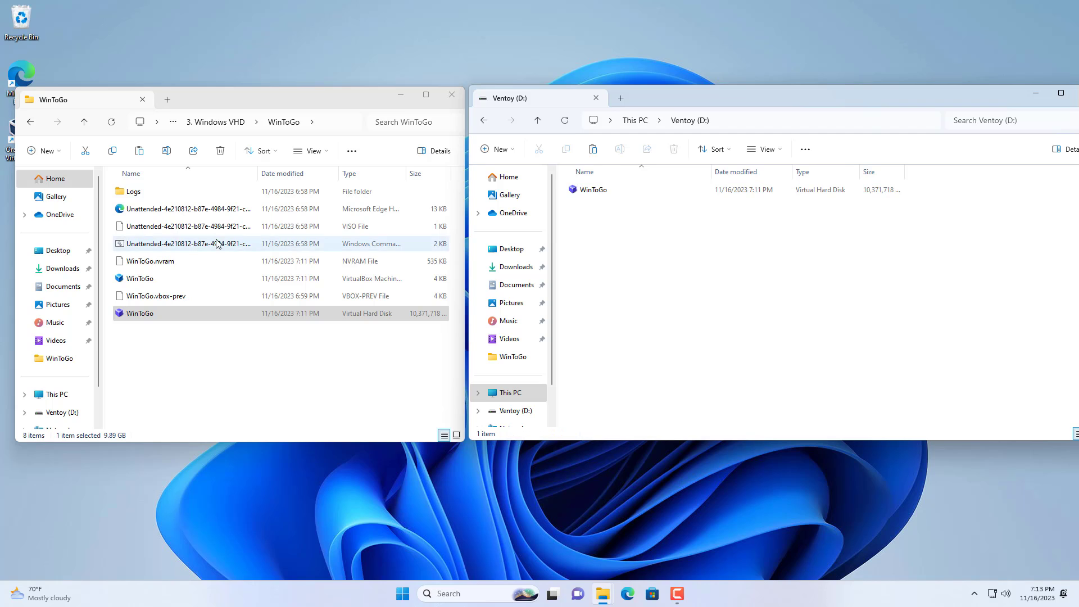
click(57, 251)
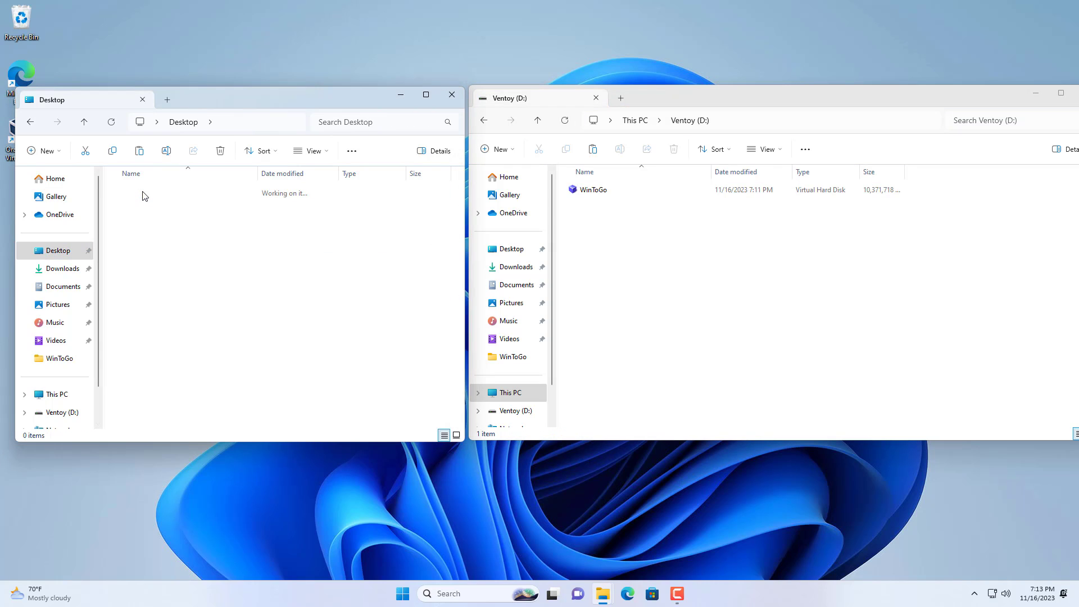
Open WinToGo > 4. VHDBoot and create a new folder named ventoy on Ventoy (D:), then enter it.
double_click(58, 358)
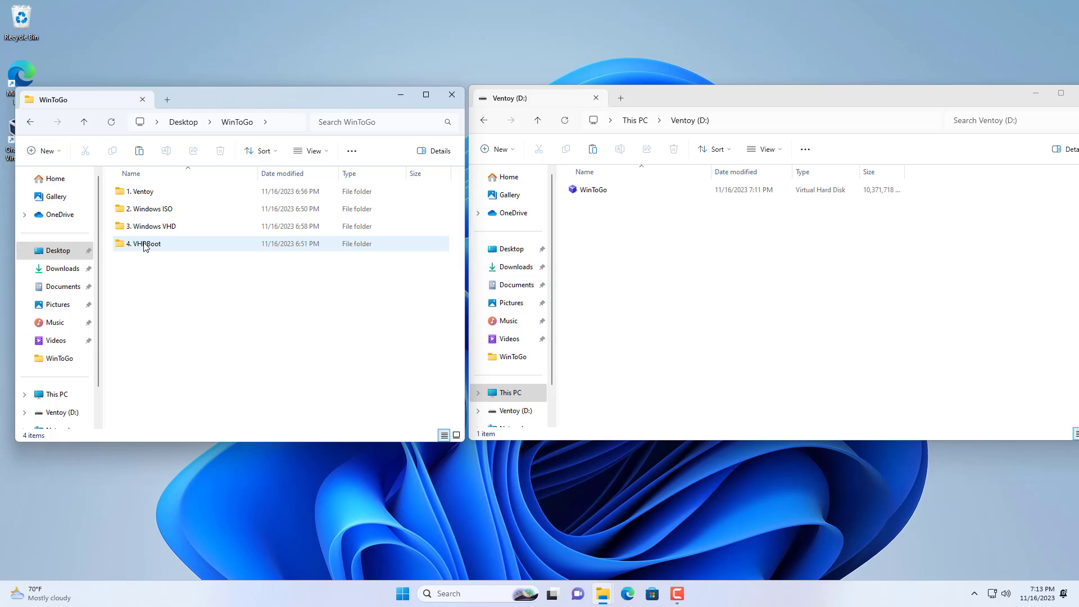
double_click(145, 244)
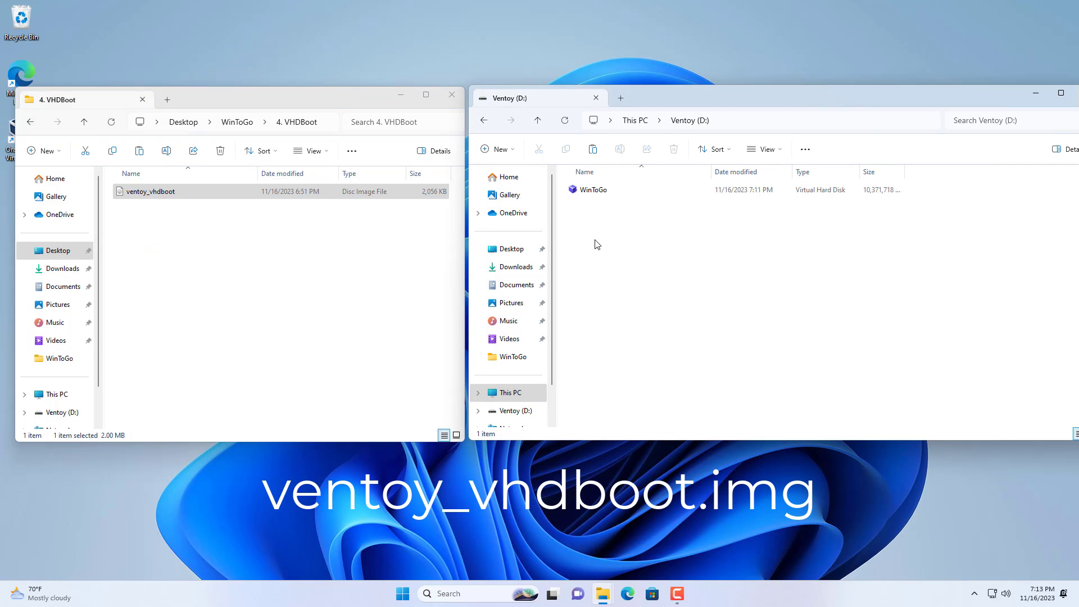
right_click(596, 244)
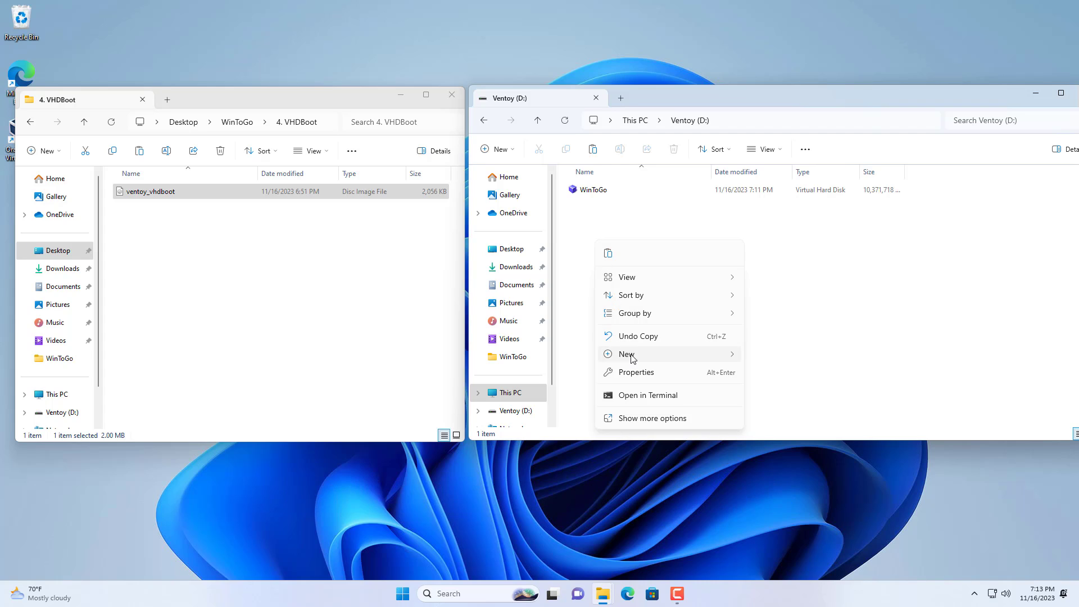
click(626, 354)
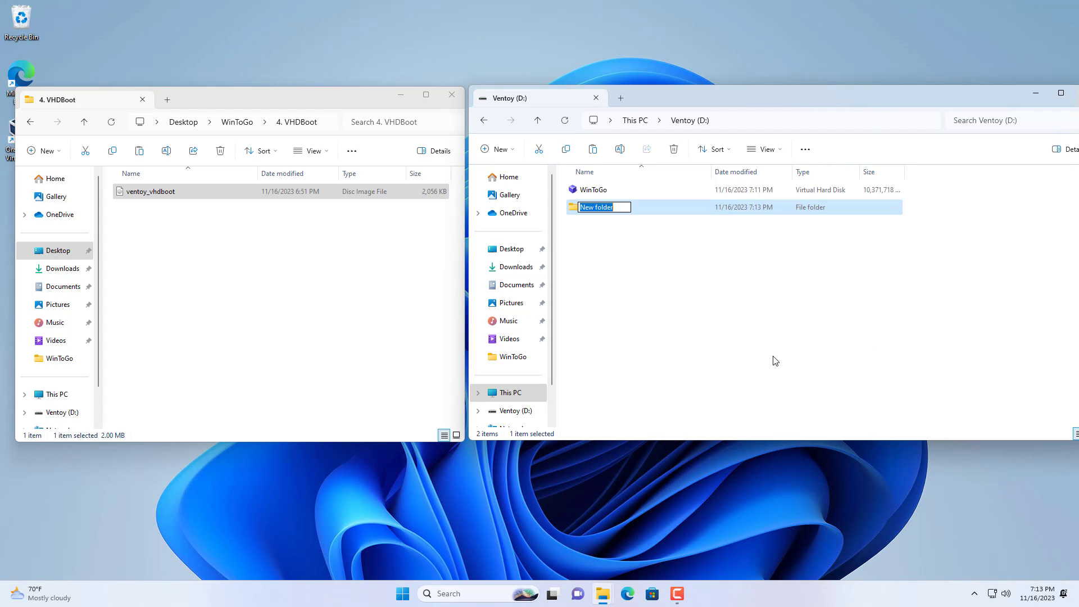
text(ventoy)
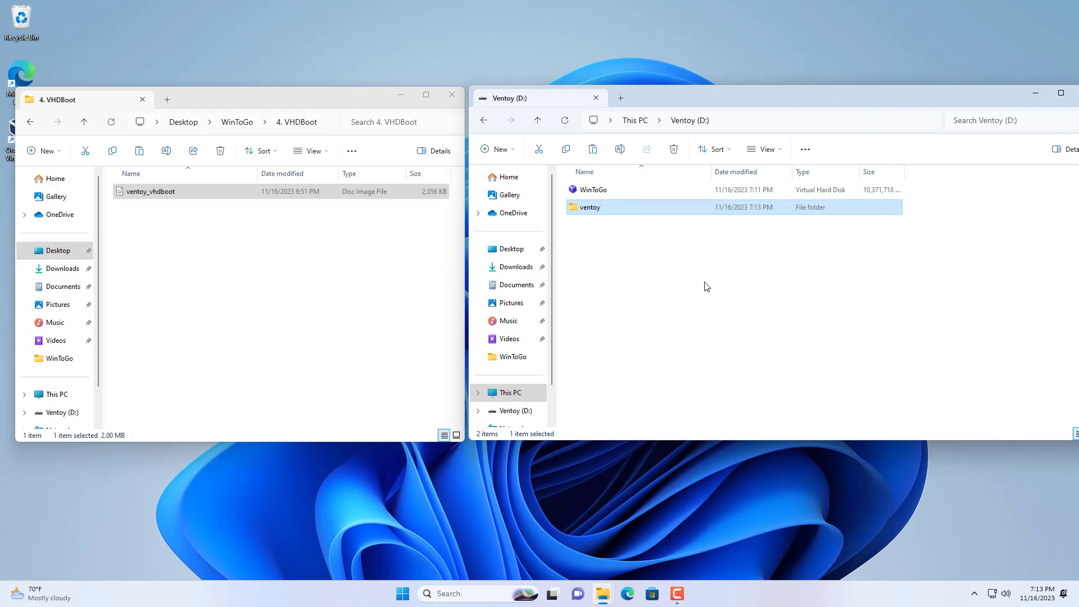
double_click(589, 206)
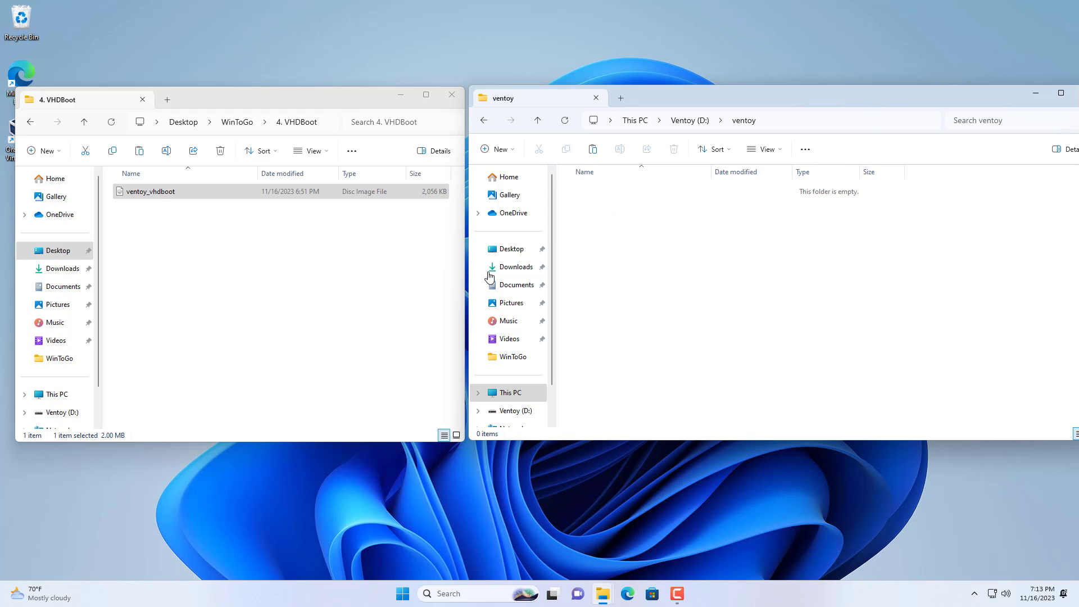
Copy the ventoy_vhdboot image for placing inside the ventoy folder.
right_click(149, 191)
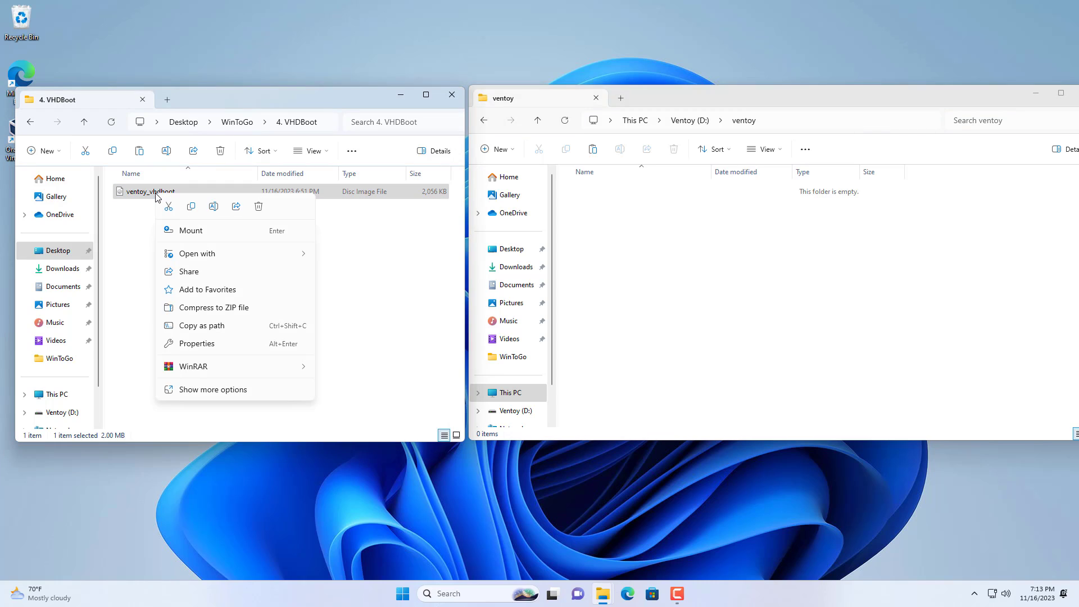
click(615, 240)
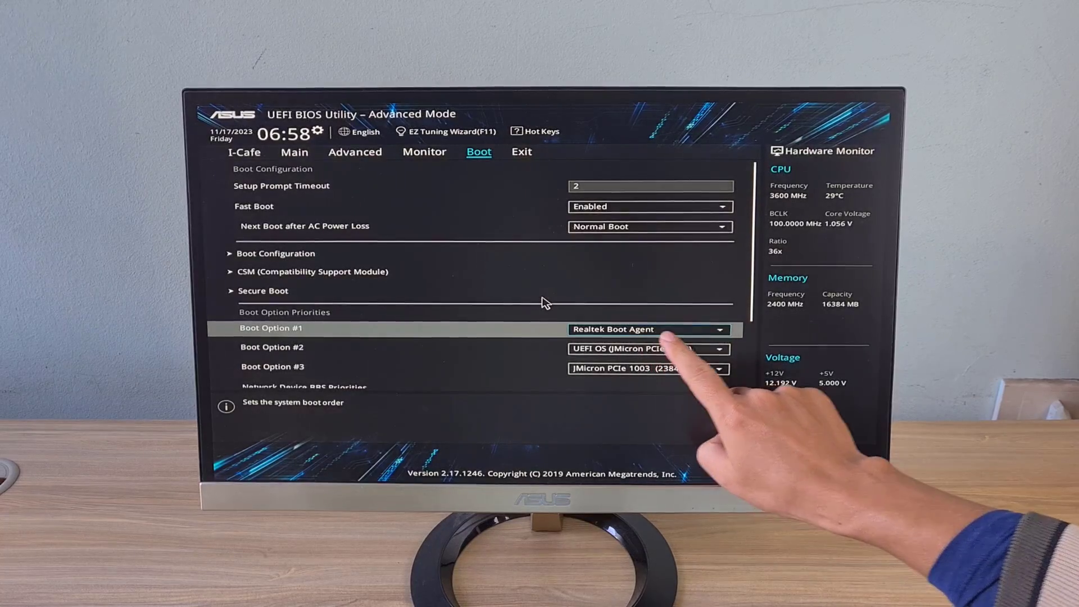
Set Boot Option #1 to UEFI OS (JMicron PCIe 1003).
click(647, 329)
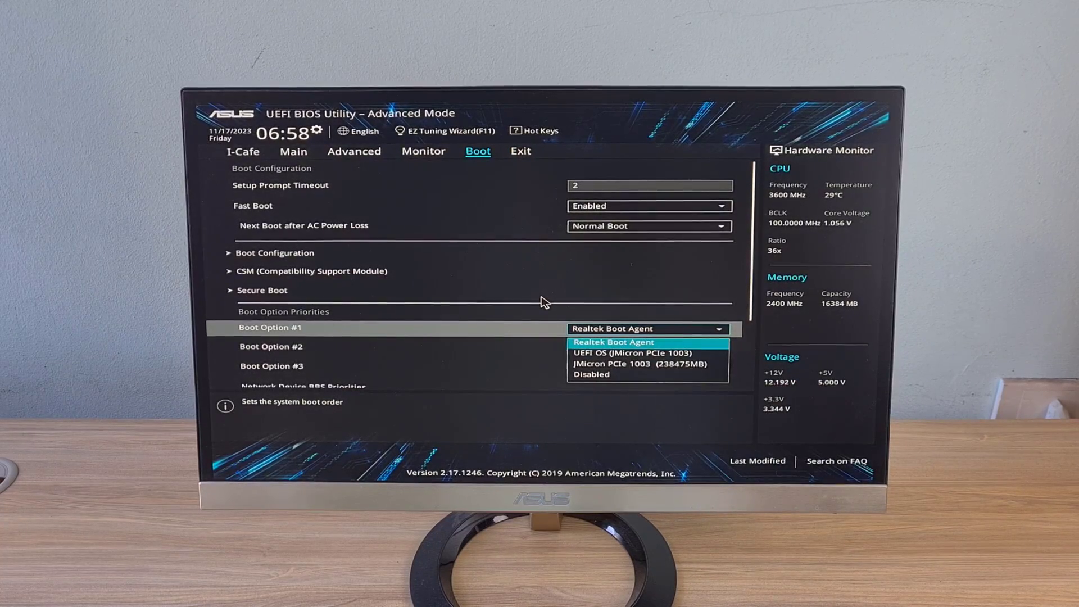
mouse_move(631, 353)
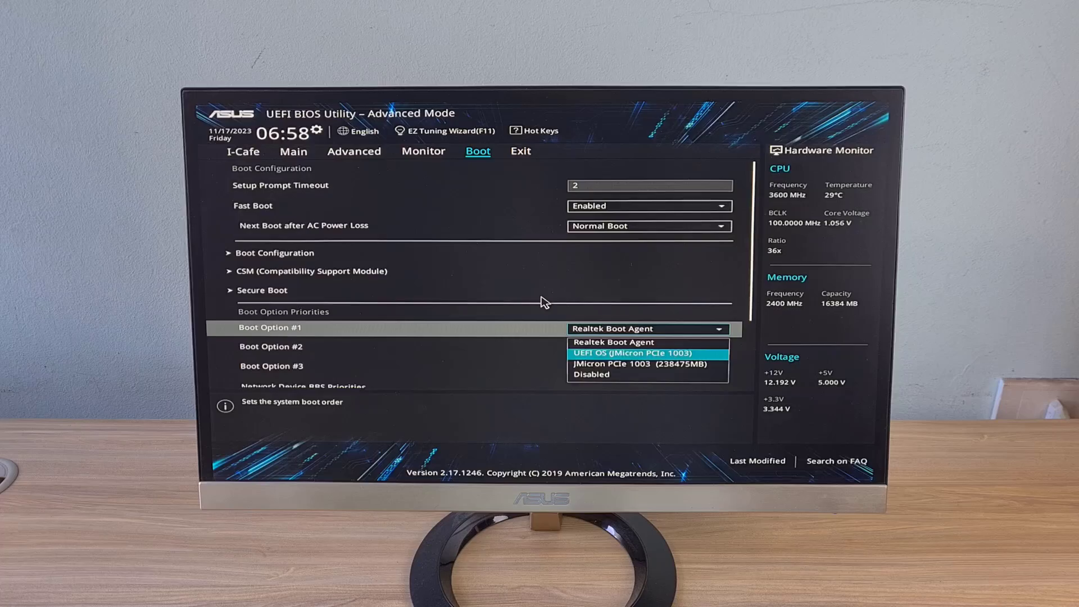
click(630, 353)
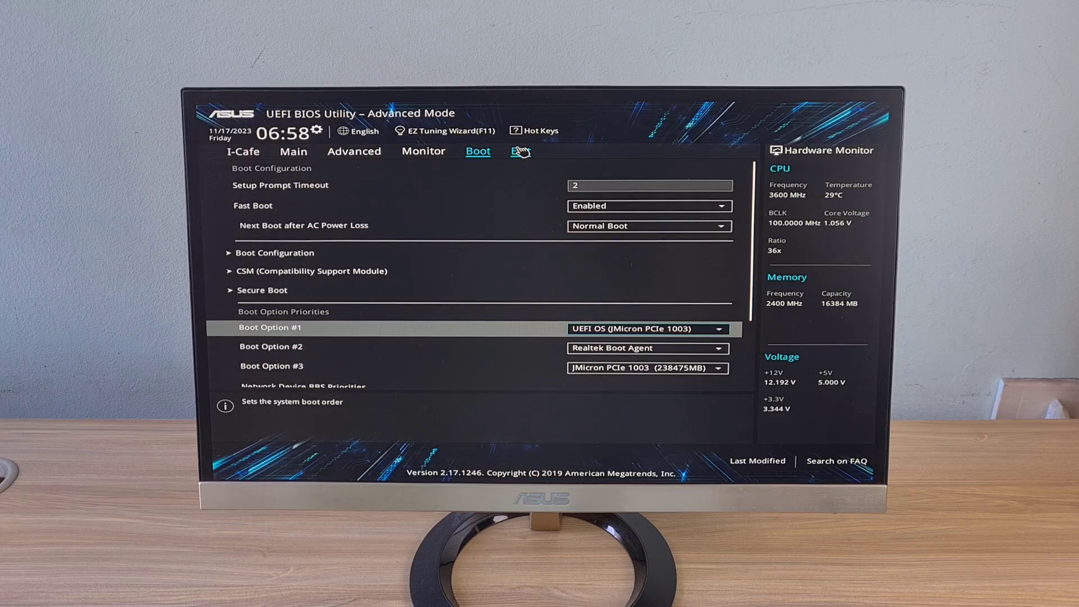
Save the boot changes and reset the PC into Windows To Go.
click(520, 151)
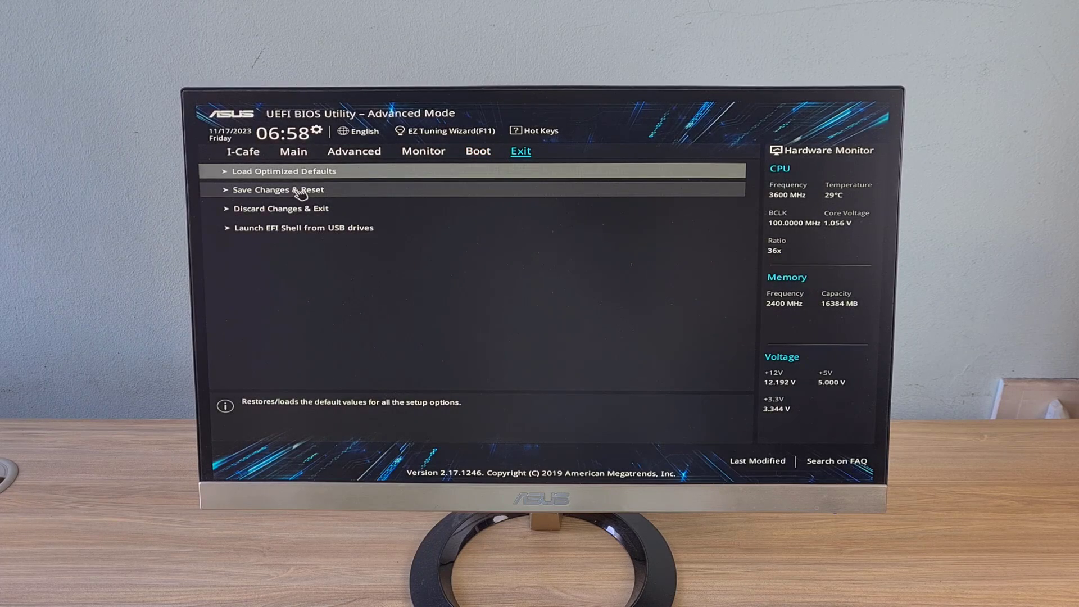
click(277, 189)
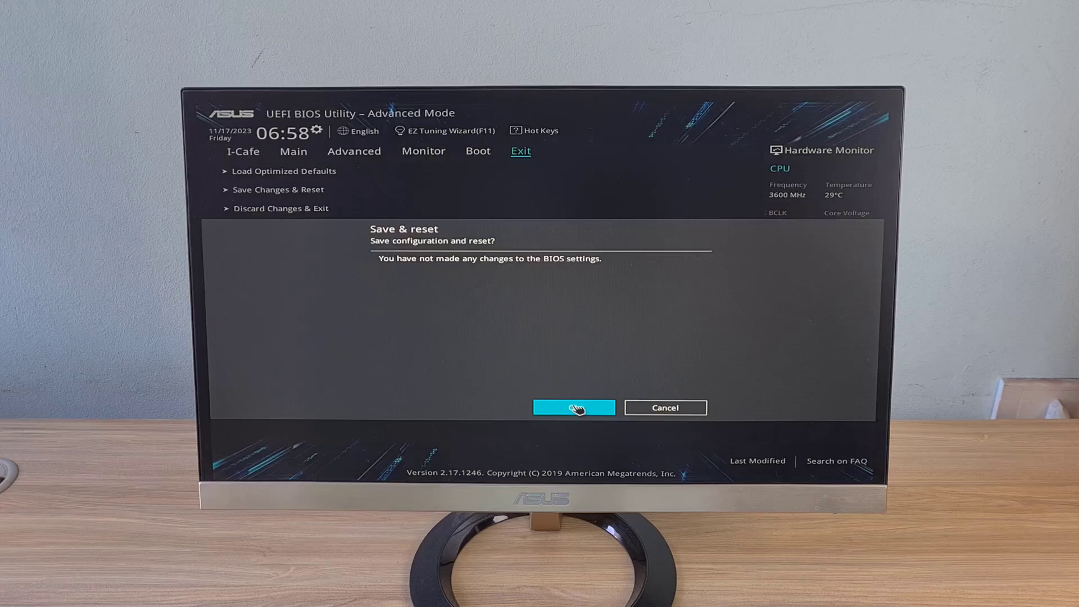
click(574, 407)
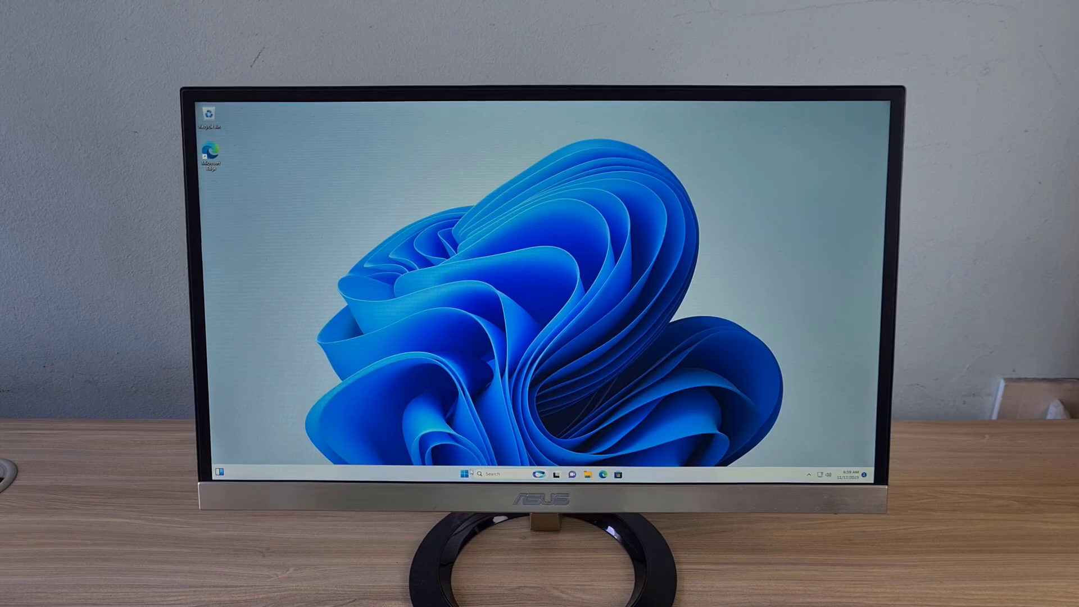
Show the System About page with device specifications and Windows 11 Pro edition details.
click(464, 474)
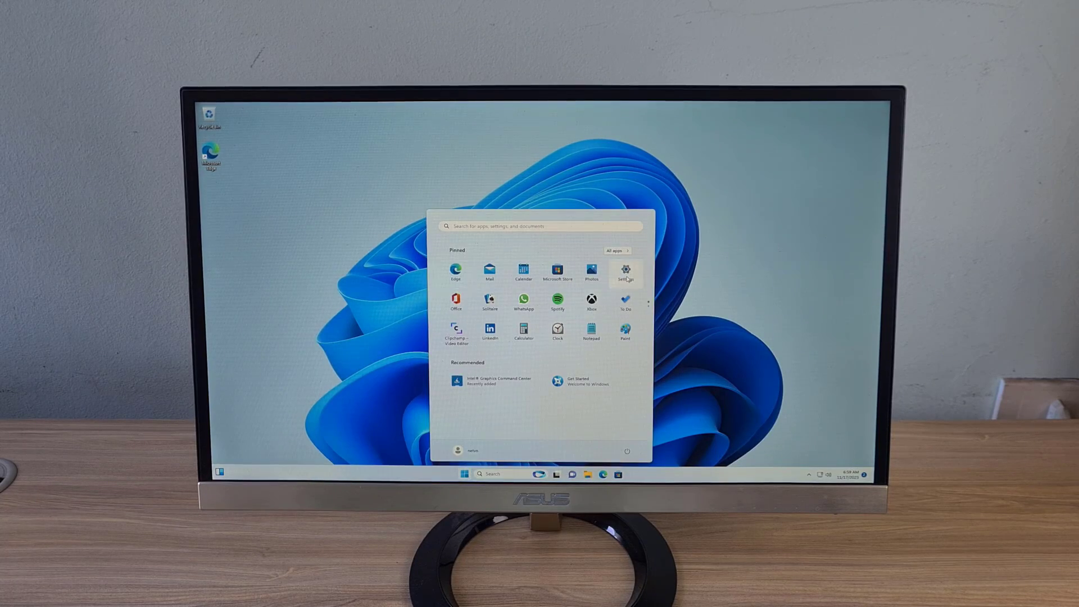
click(625, 272)
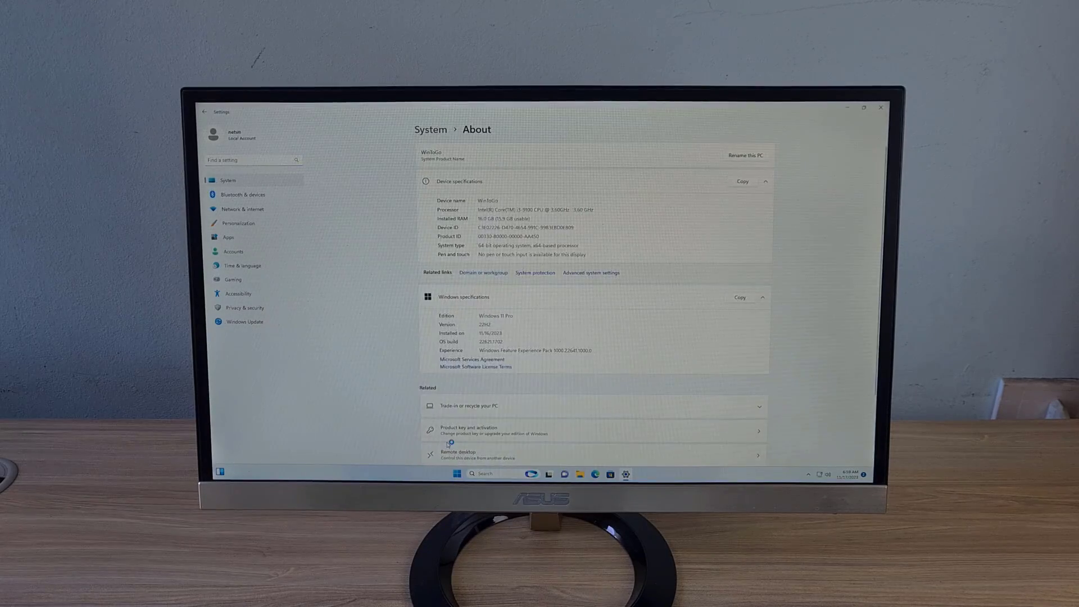
scroll(down, 3)
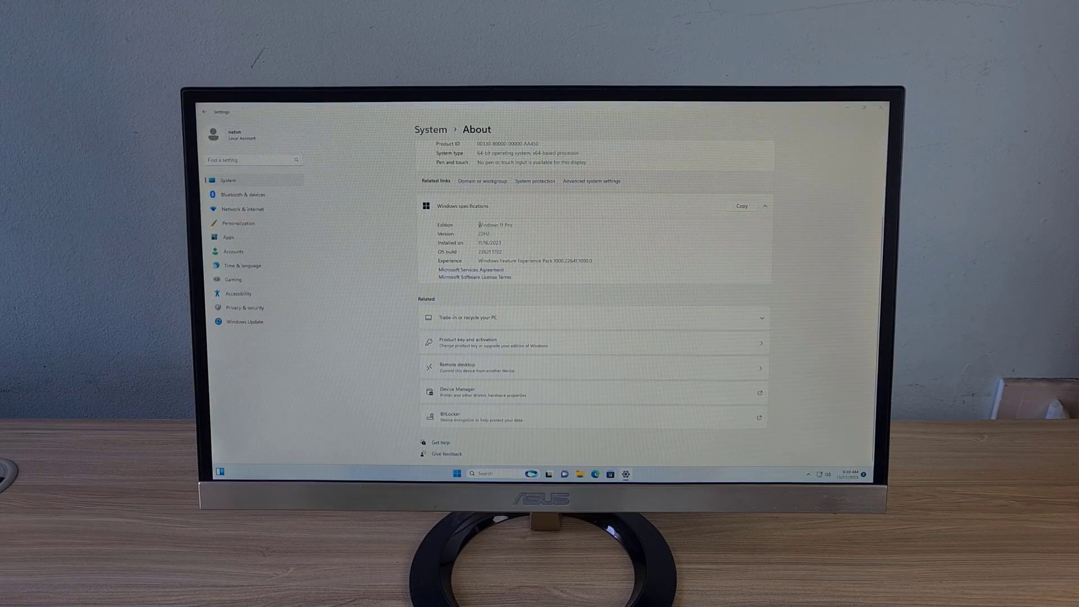